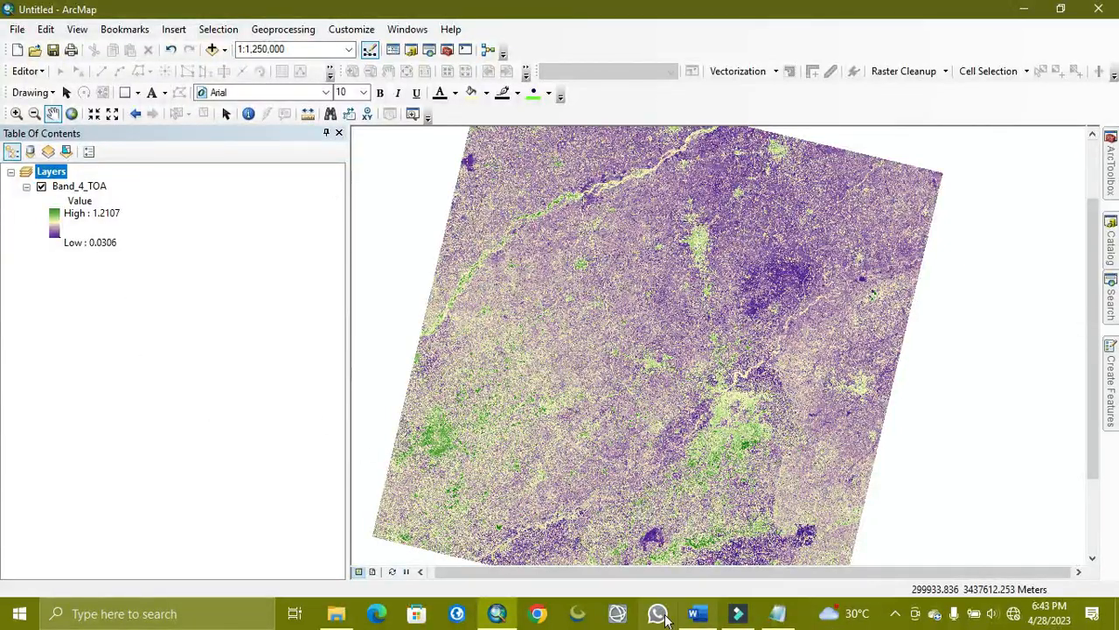
Switch to the Word document holding the TOA reflectance and sun angle correction formulas
left_click(696, 612)
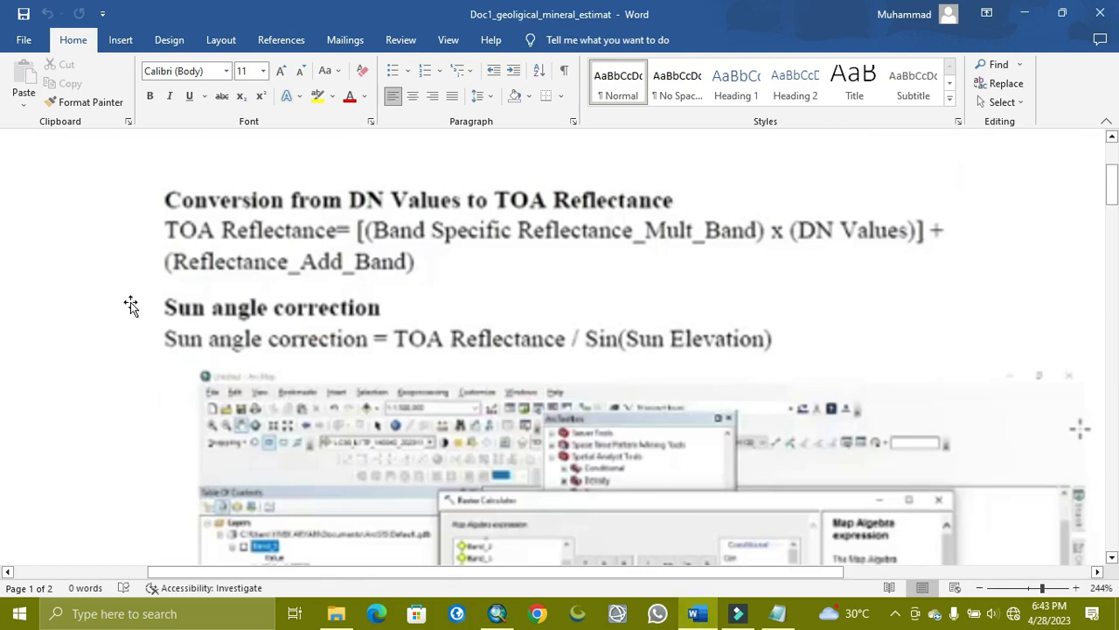
mouse_move(324, 336)
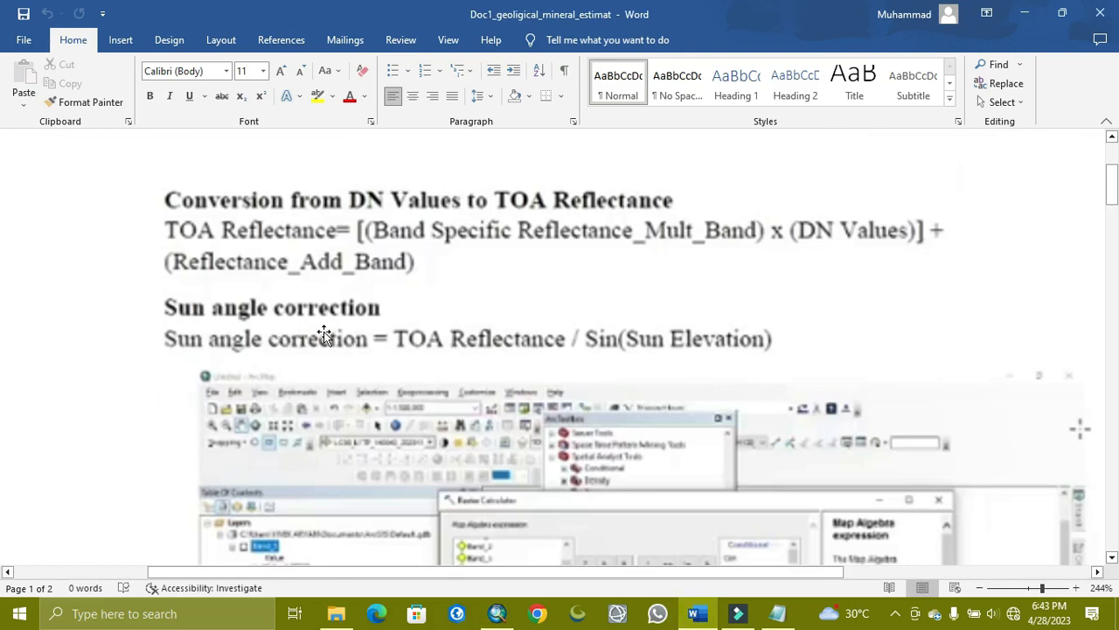
mouse_move(413, 332)
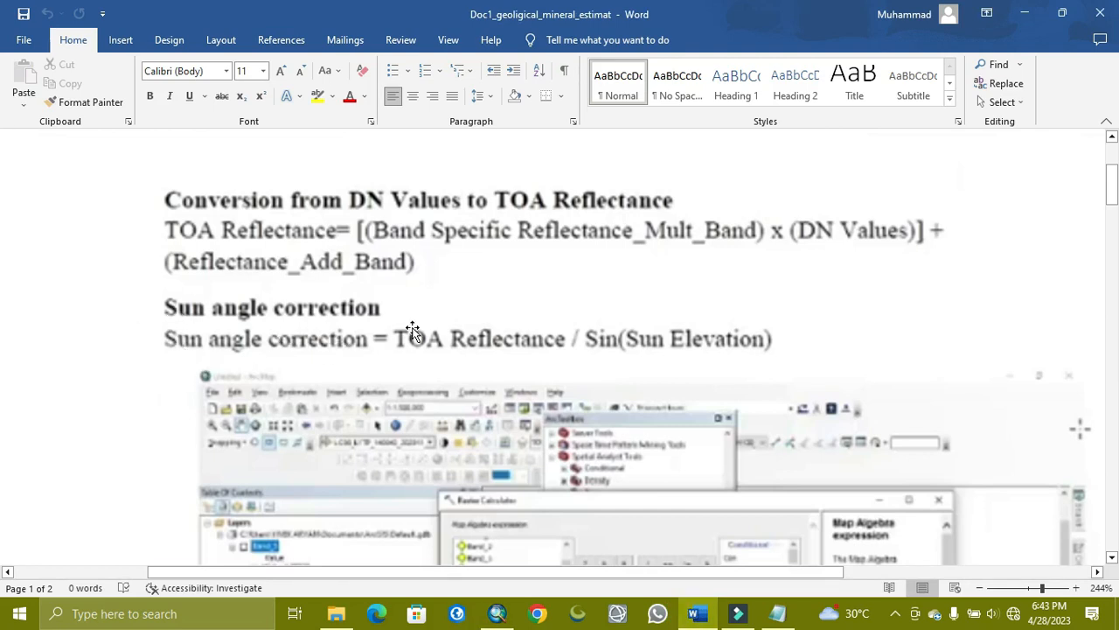
mouse_move(238, 203)
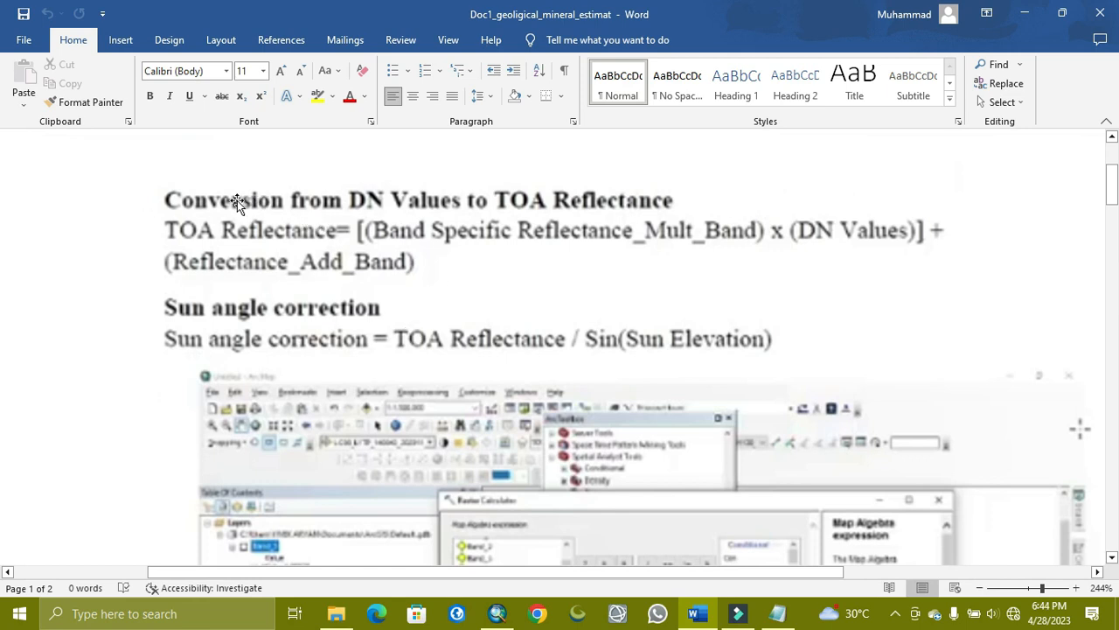
mouse_move(203, 243)
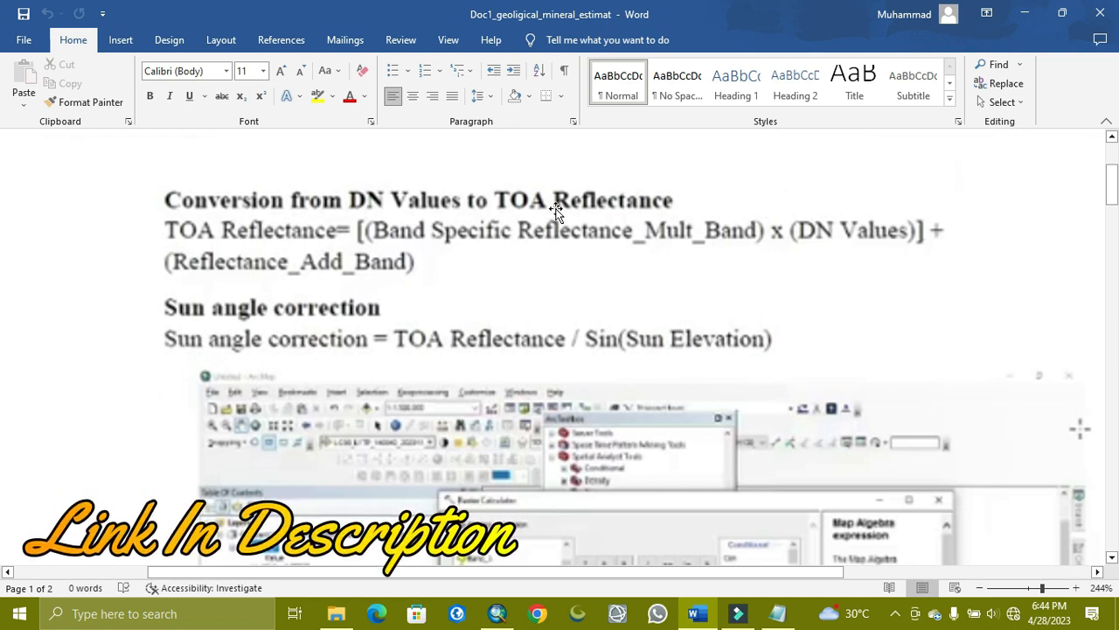
mouse_move(311, 253)
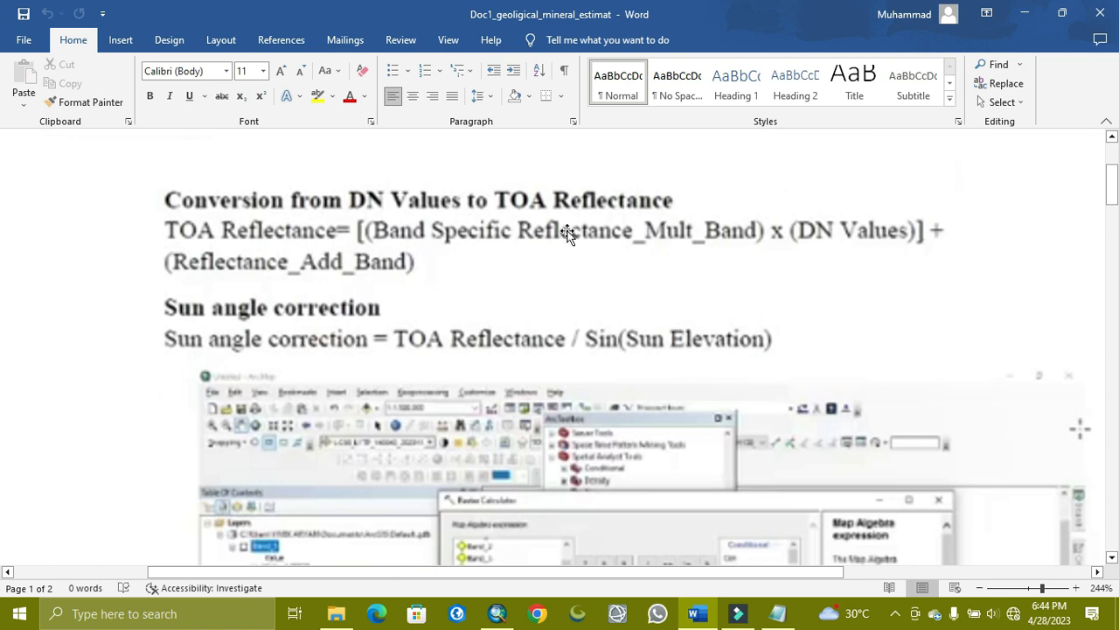
mouse_move(218, 317)
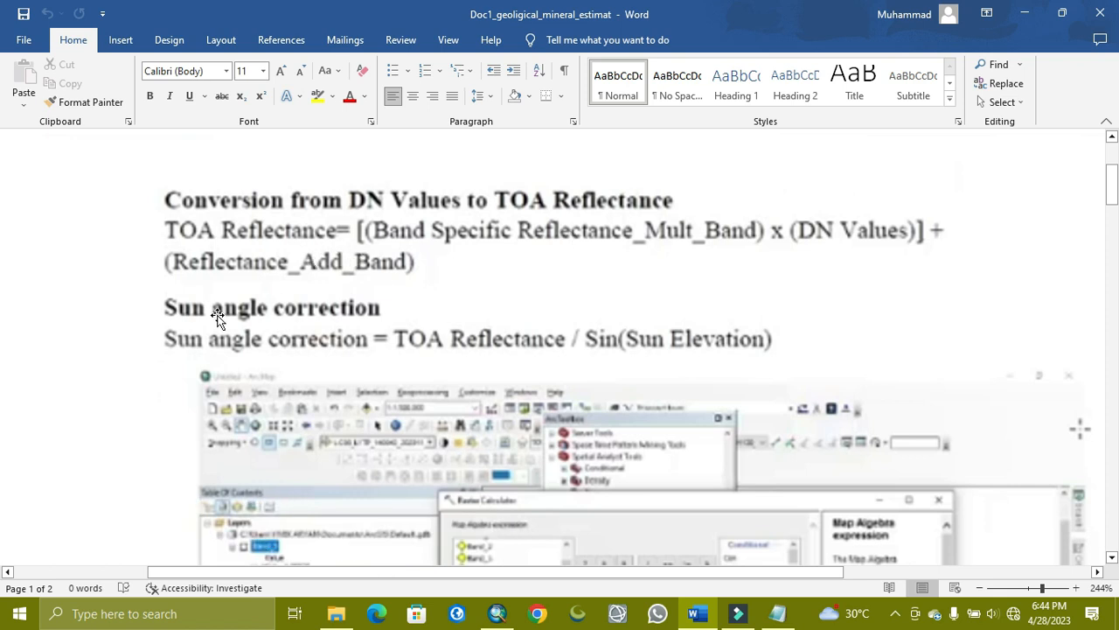
mouse_move(266, 348)
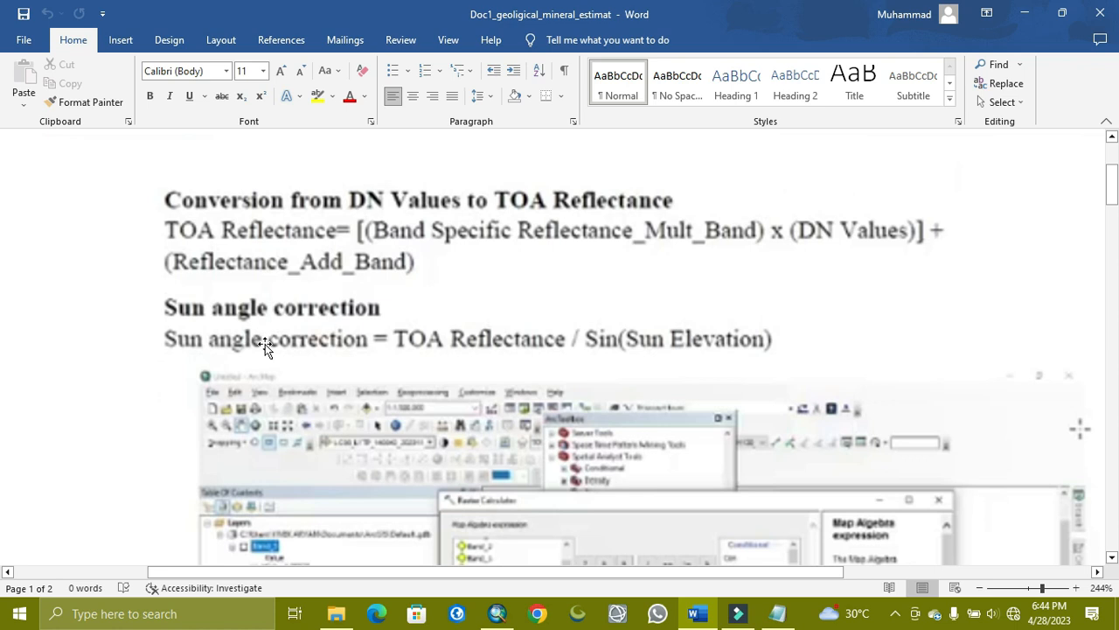
mouse_move(179, 318)
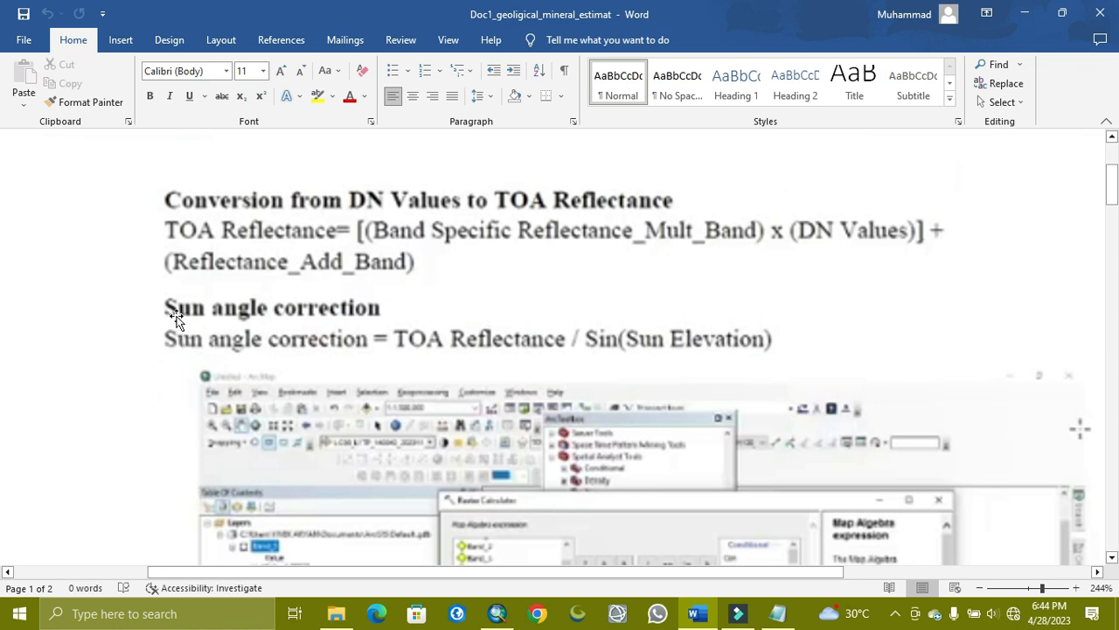
mouse_move(323, 286)
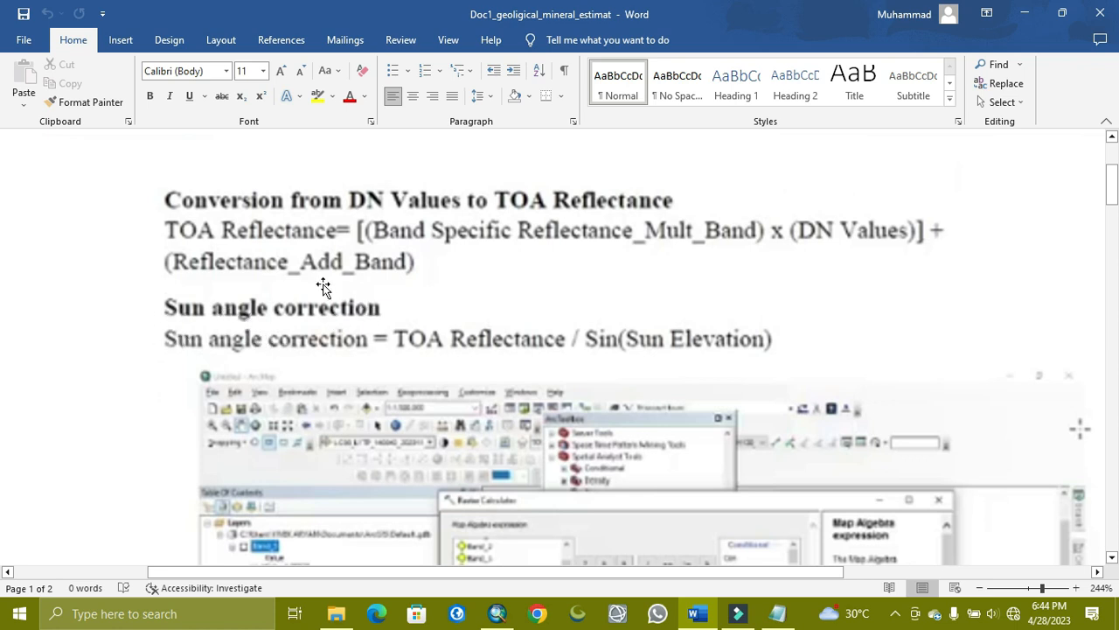
mouse_move(451, 354)
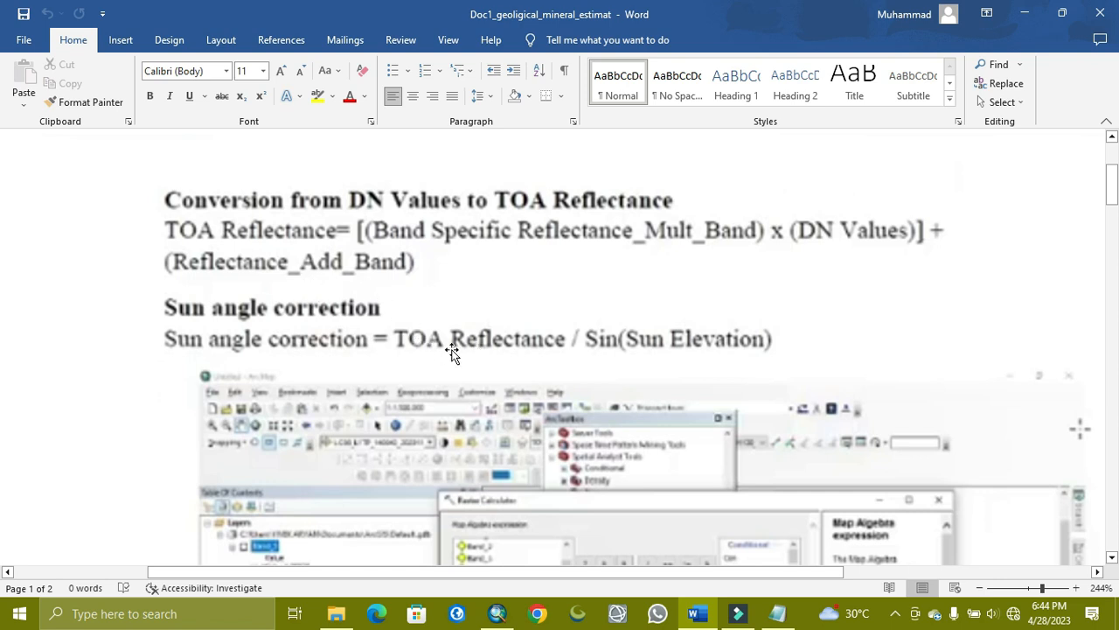
mouse_move(496, 357)
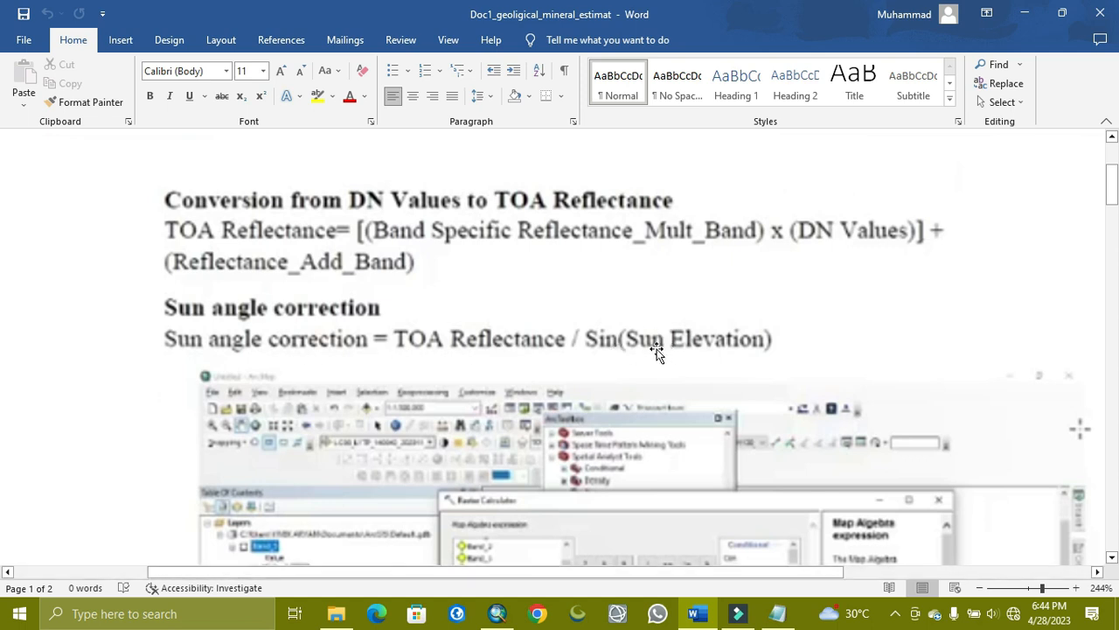
mouse_move(609, 349)
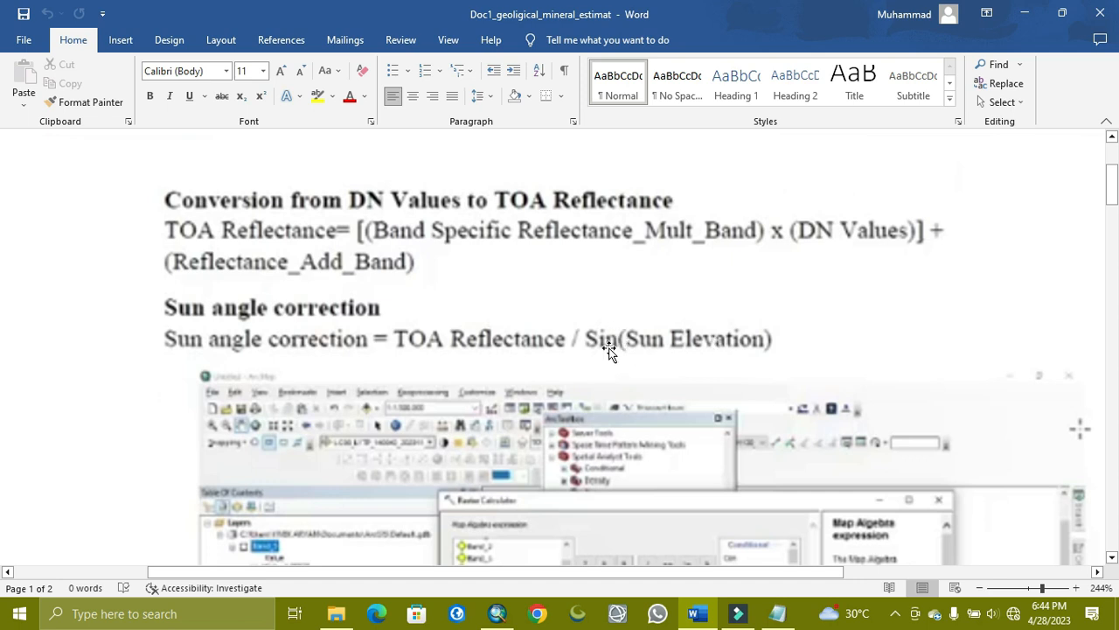
mouse_move(617, 477)
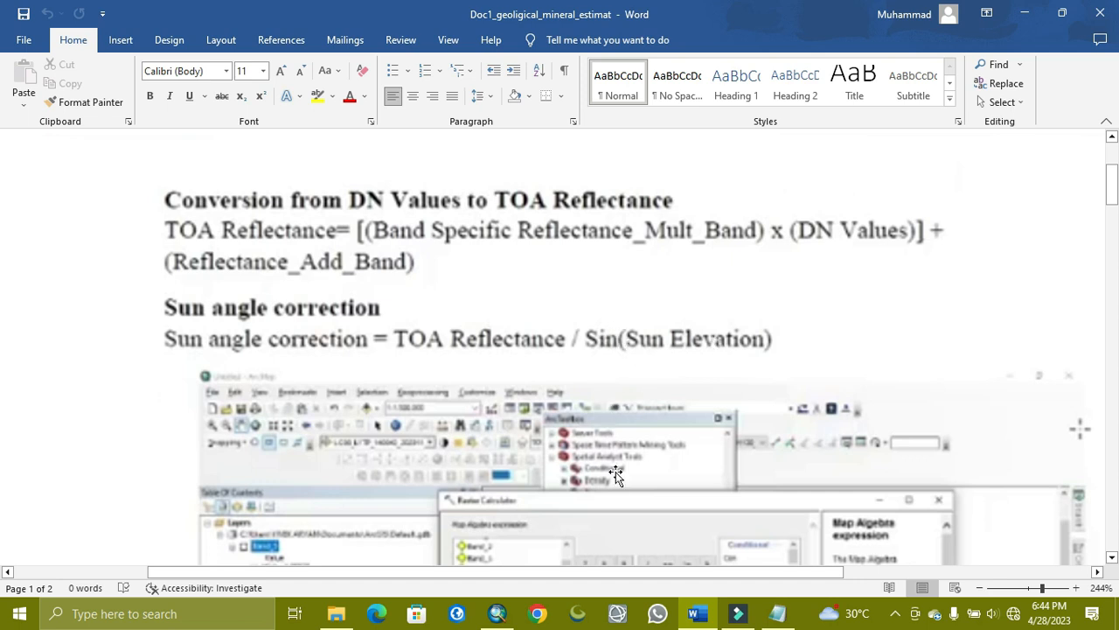
View the scene's MTL metadata in Notepad and locate SUN_ELEVATION = 61.41164871
left_click(780, 612)
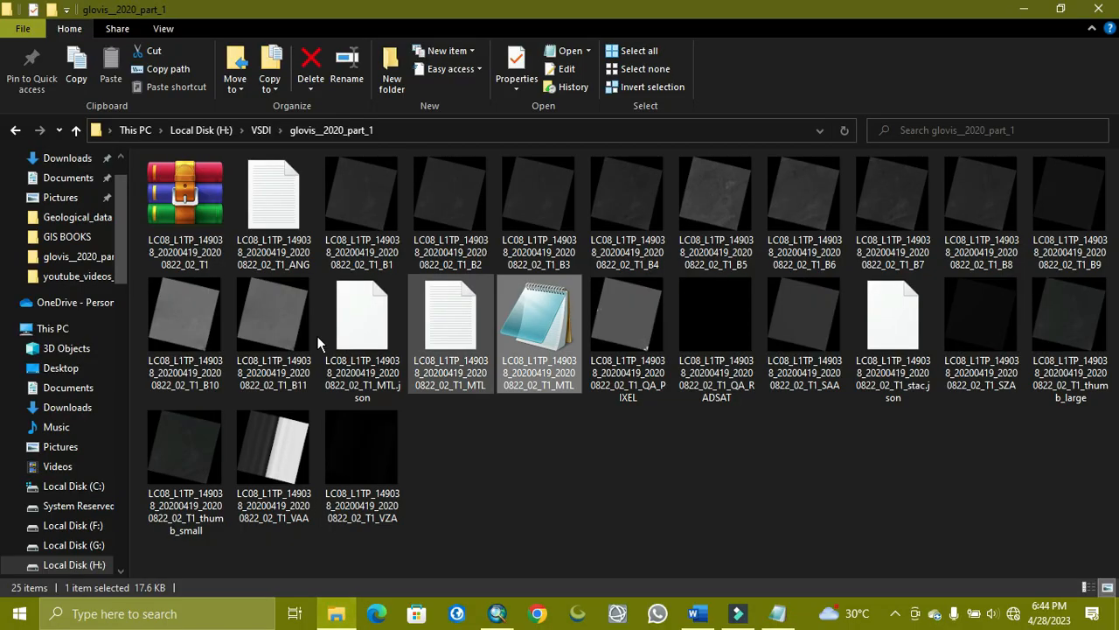
mouse_move(551, 333)
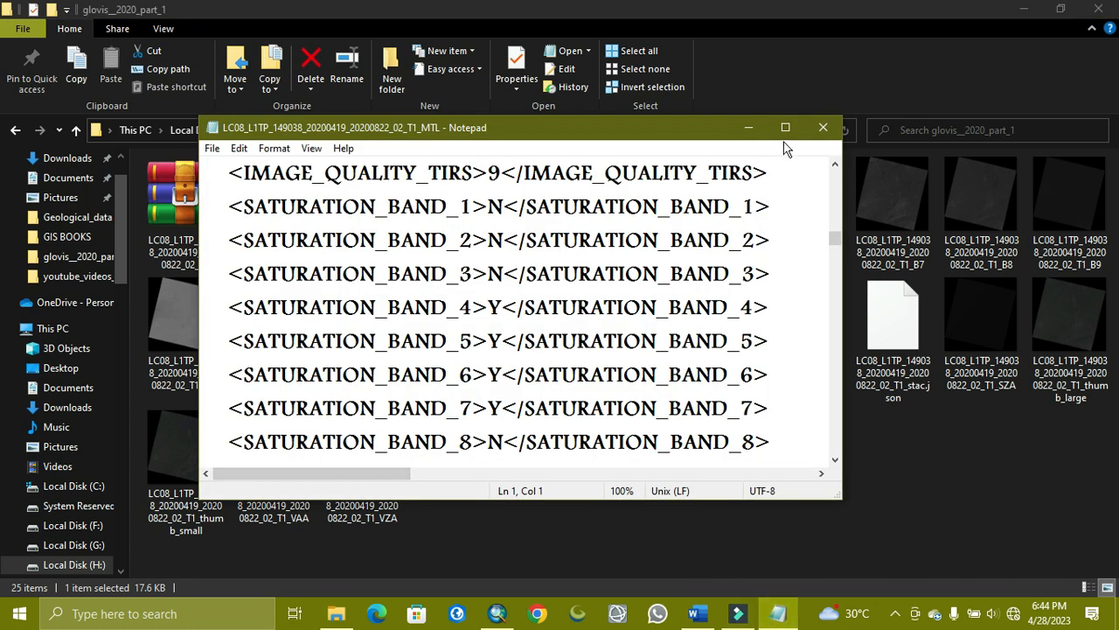
left_click(784, 126)
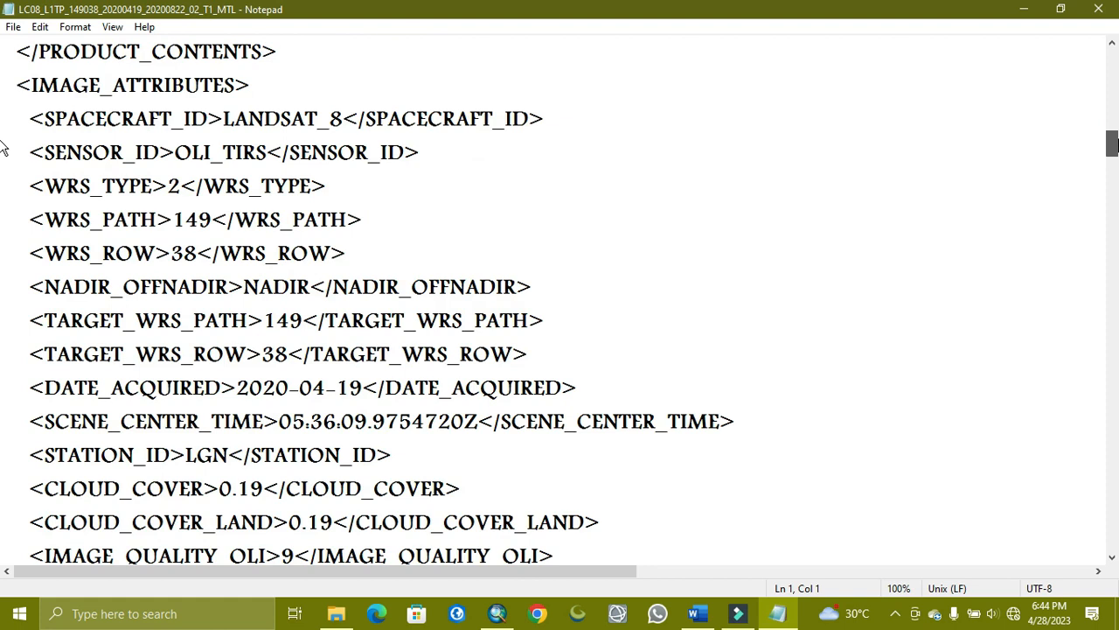
scroll("down", 3)
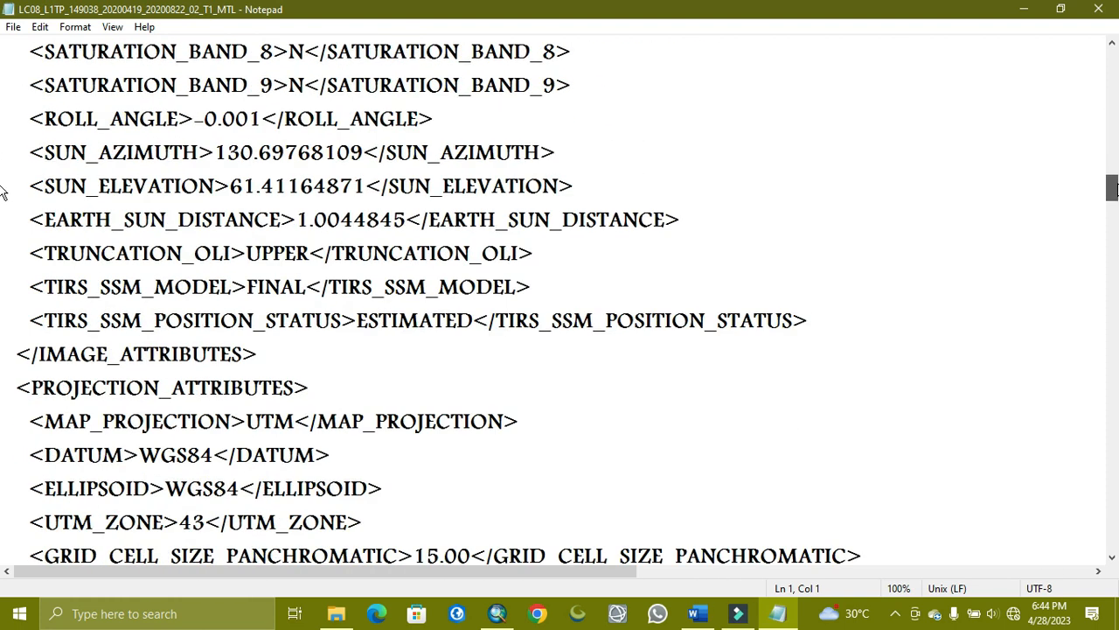
scroll("down", 3)
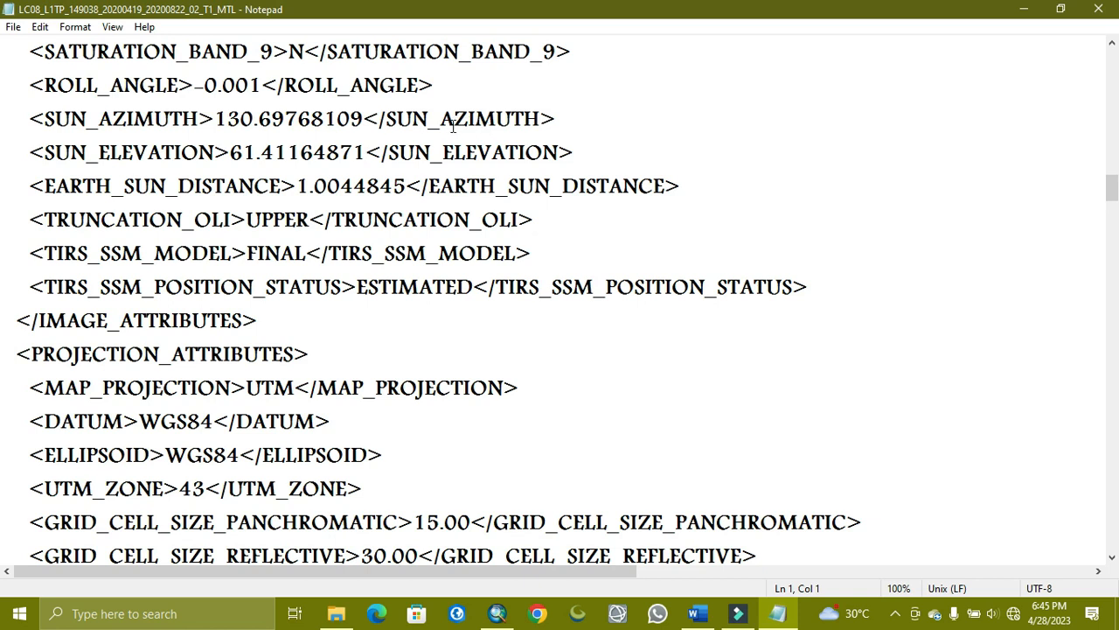
mouse_move(445, 157)
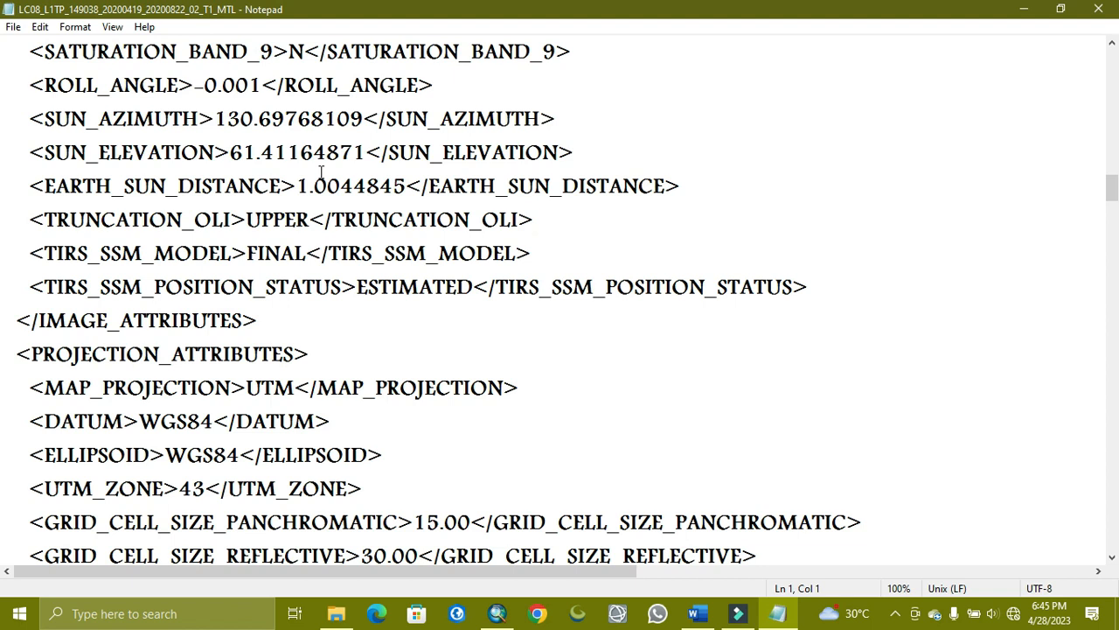
mouse_move(280, 152)
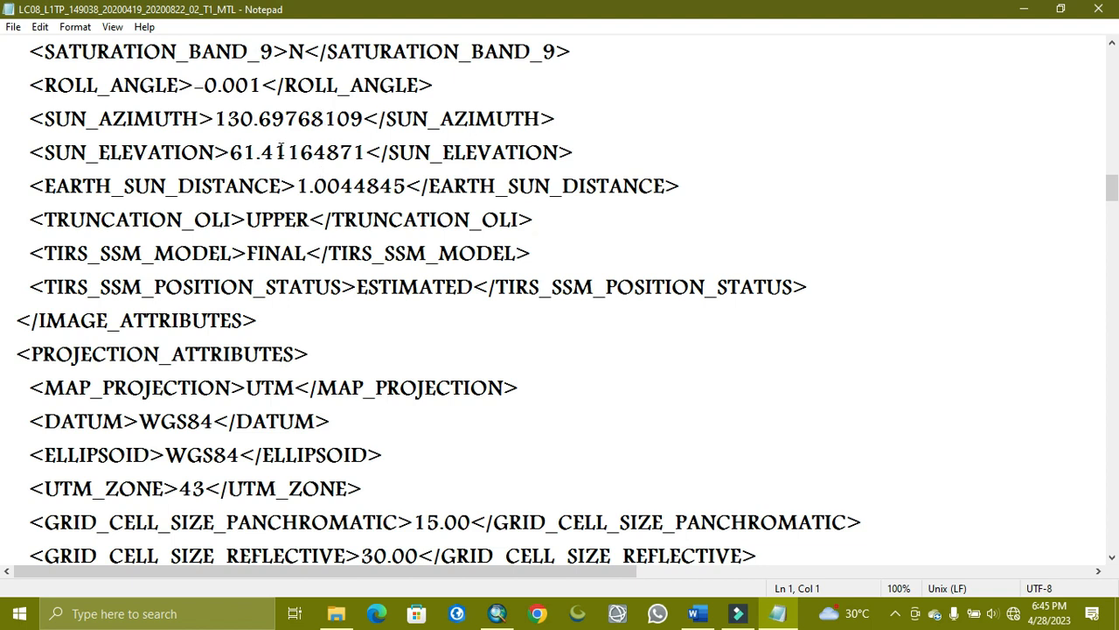
mouse_move(293, 166)
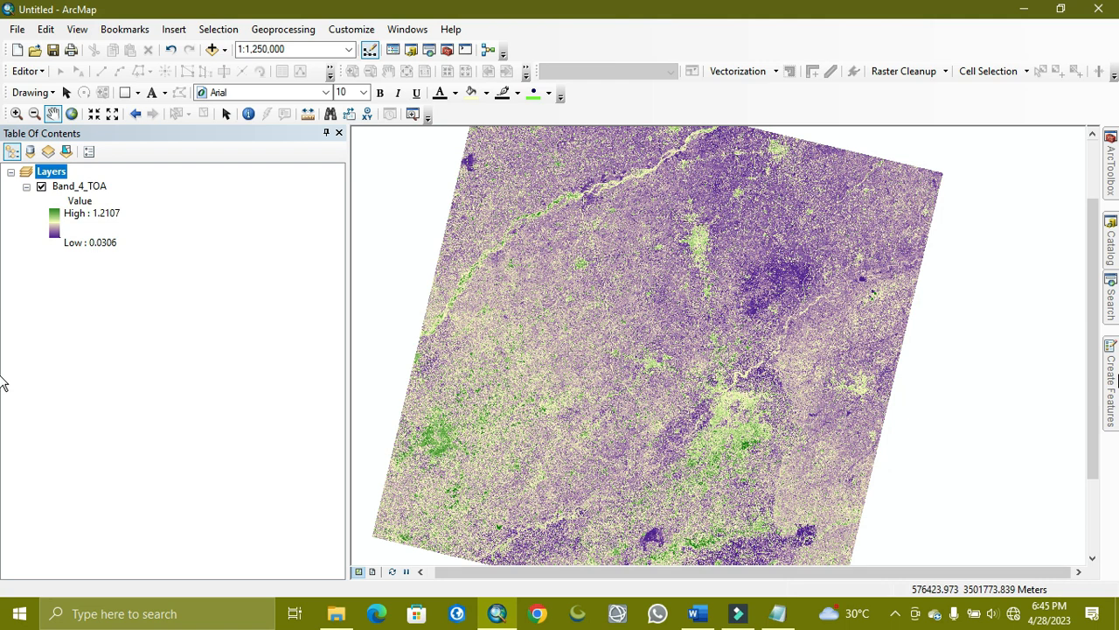
Search ArcMap for 'raster calculator' to list the Spatial Analyst Raster Calculator tool
left_click(1110, 298)
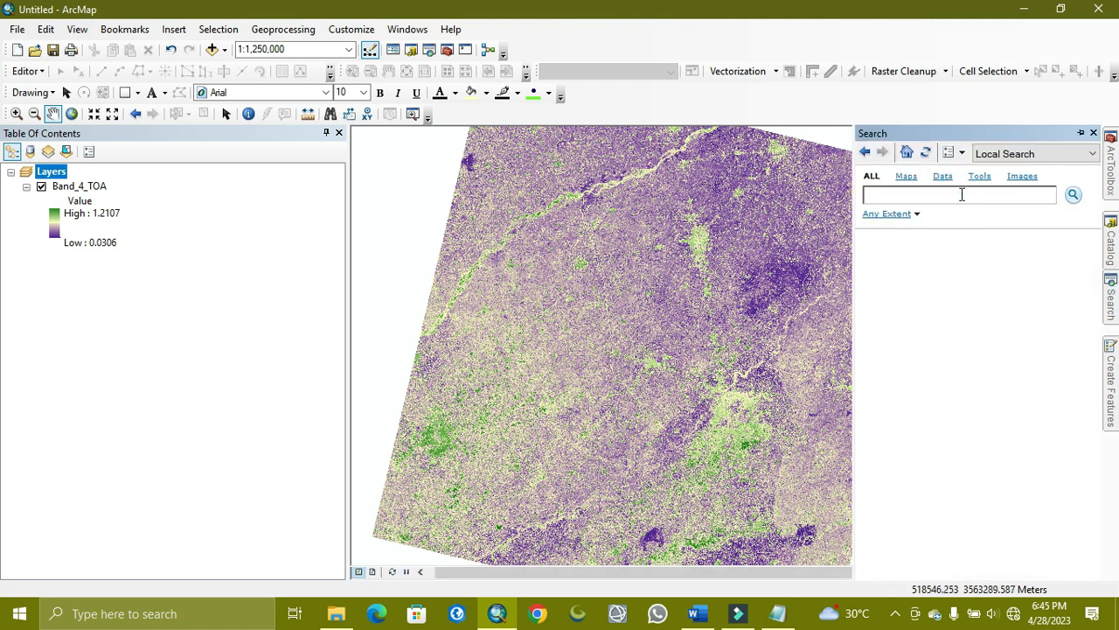
type("raste")
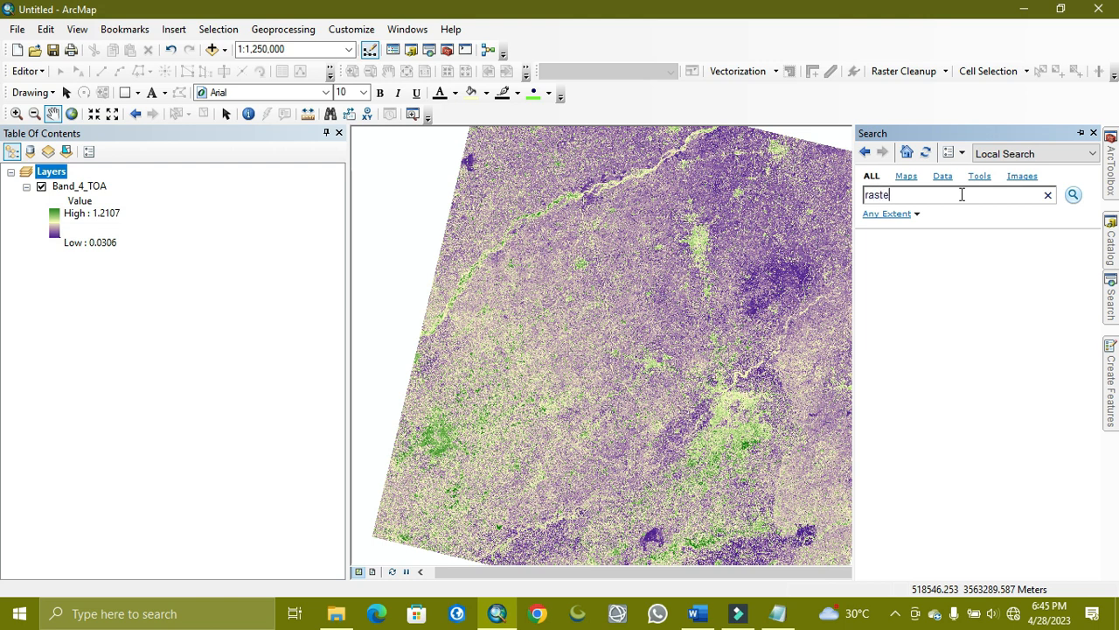
type("r calcula")
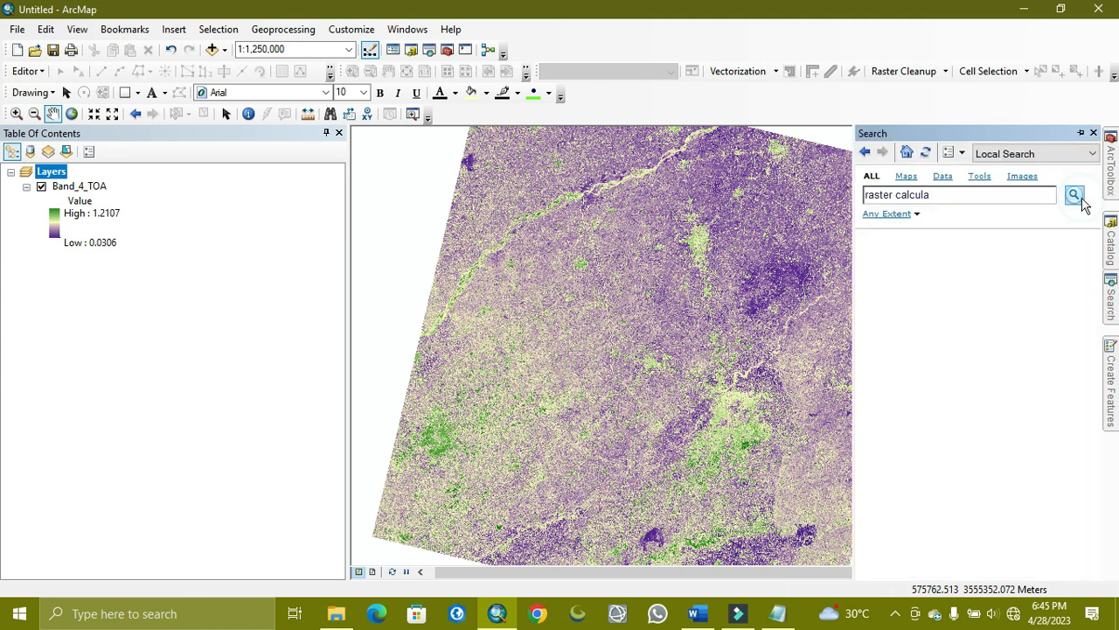
left_click(1074, 194)
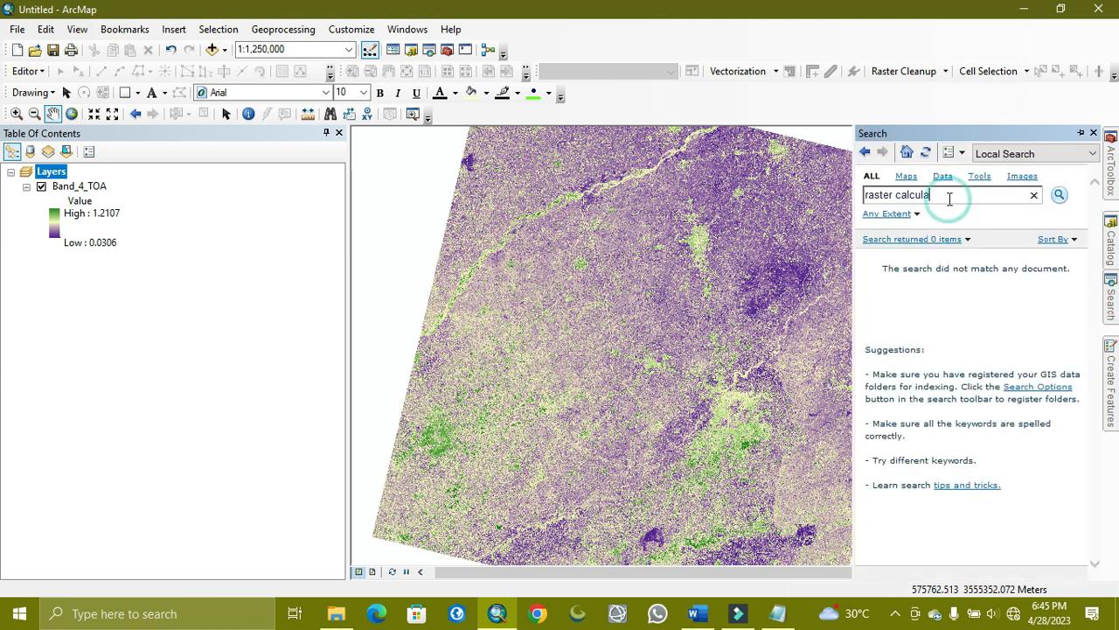
type("tor")
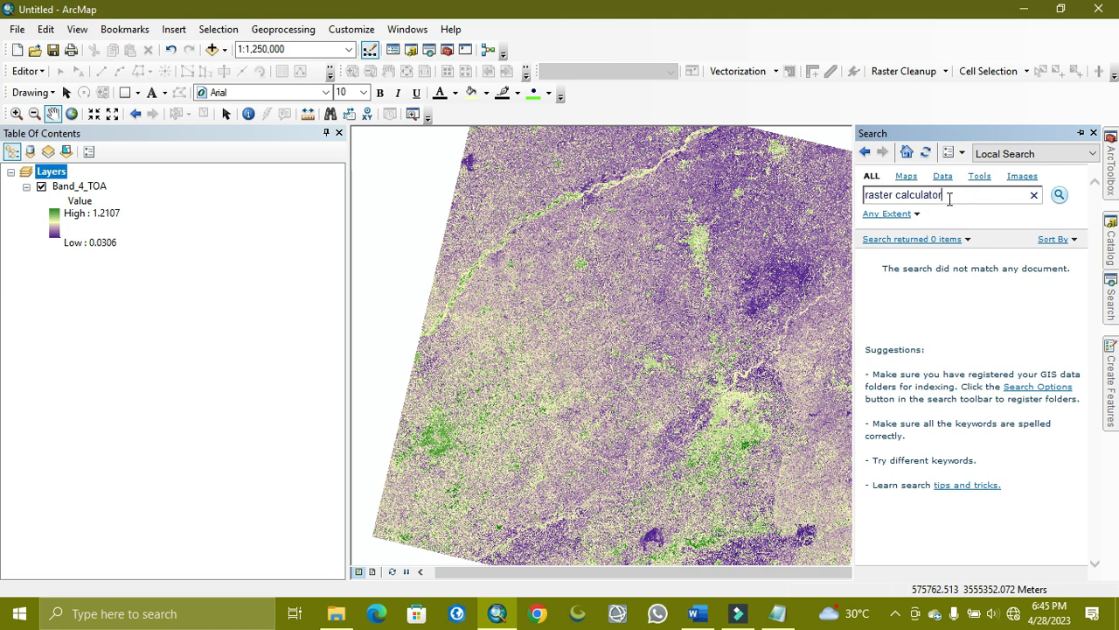
left_click(1059, 195)
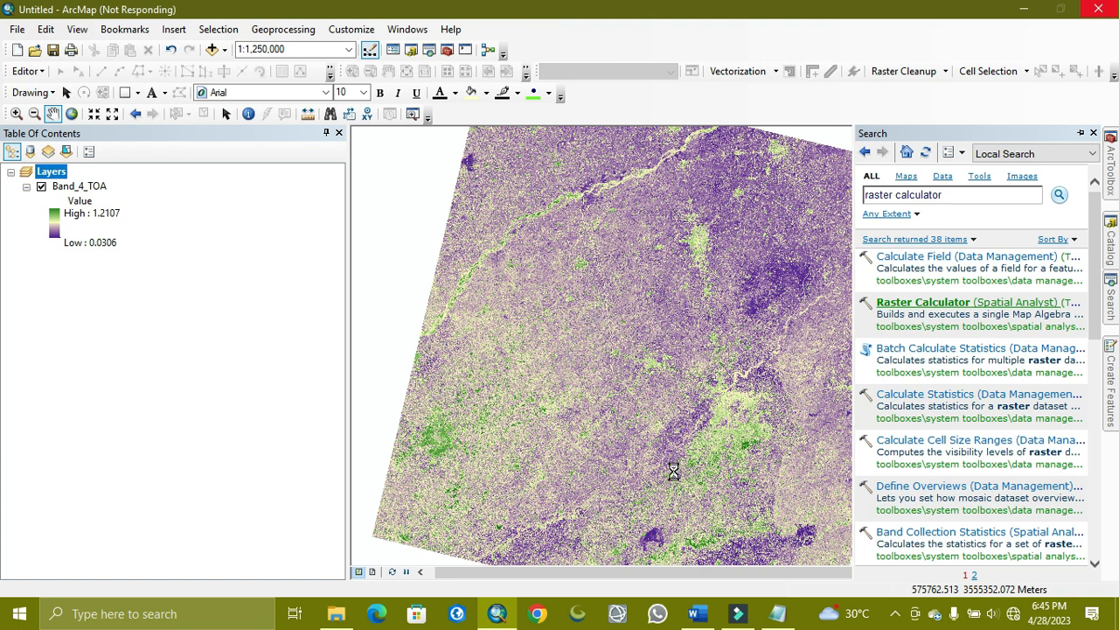
mouse_move(766, 567)
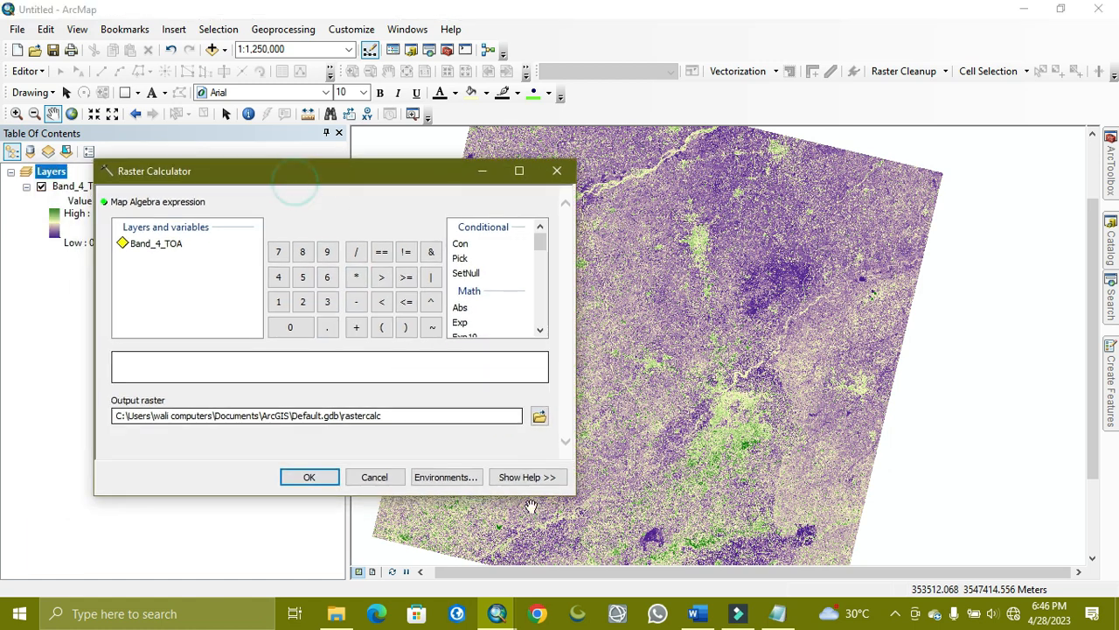
Build the expression "Band_4_TOA" / Sin( in Raster Calculator, then bring up the metadata file
left_click(696, 612)
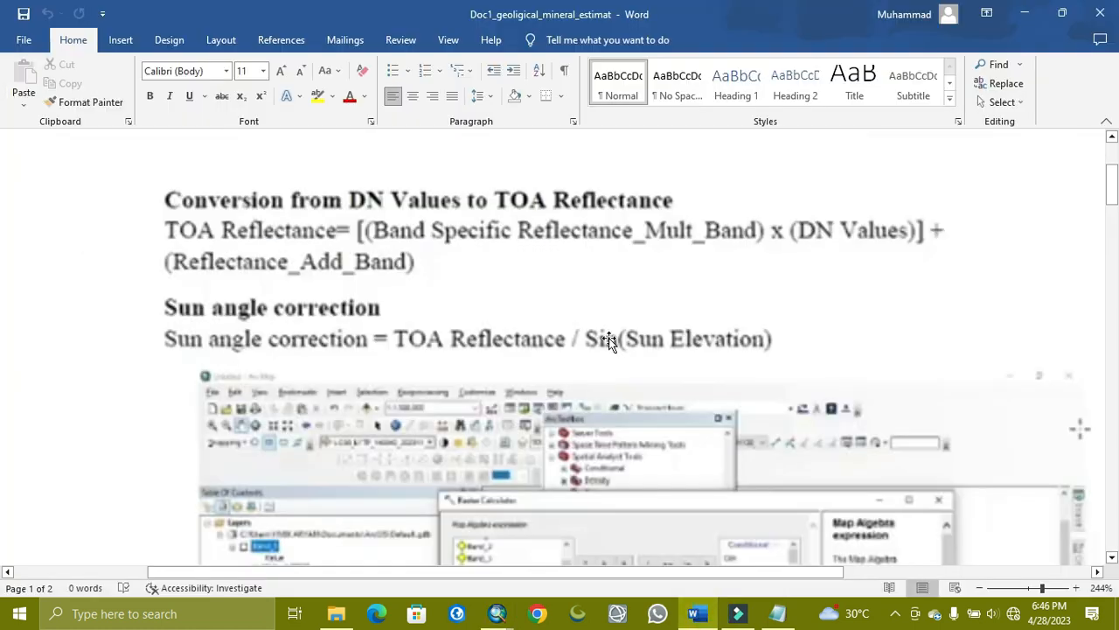
mouse_move(436, 361)
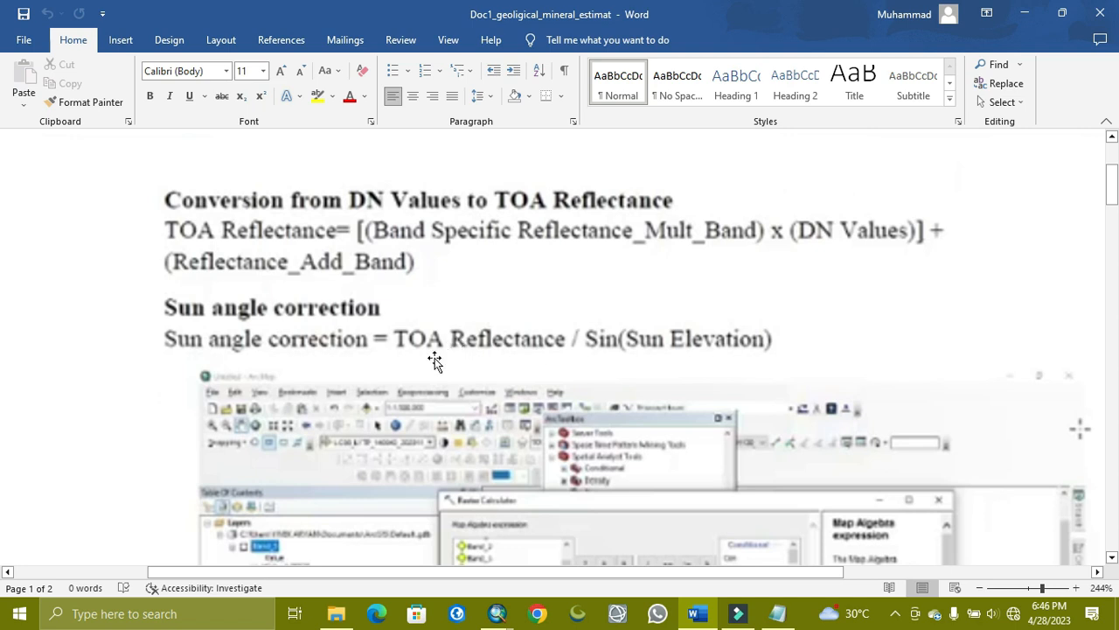
mouse_move(463, 353)
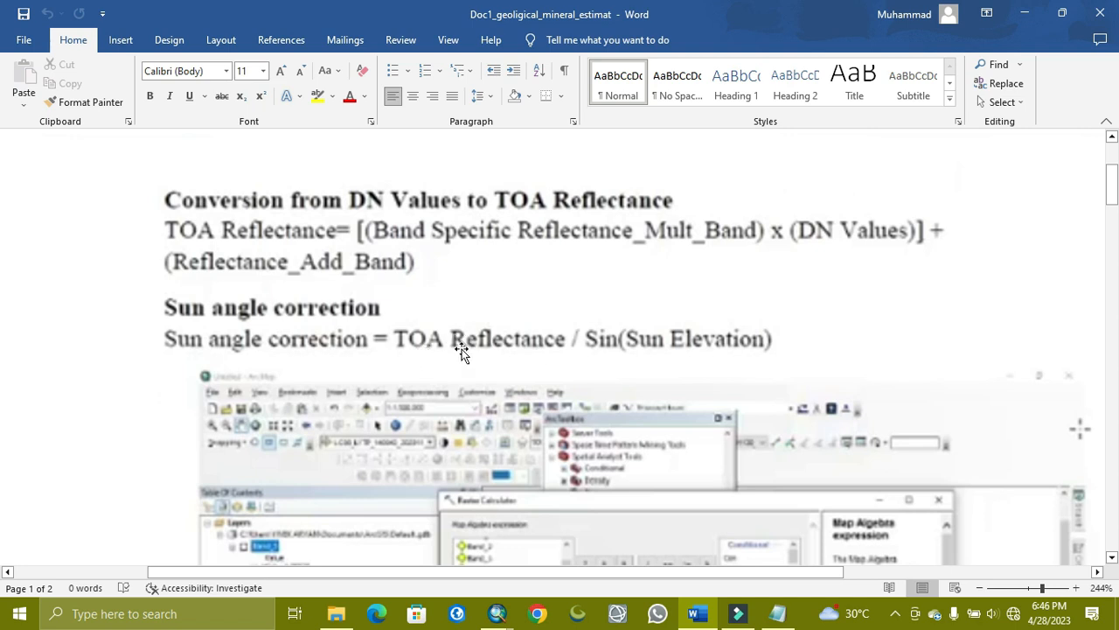
mouse_move(672, 365)
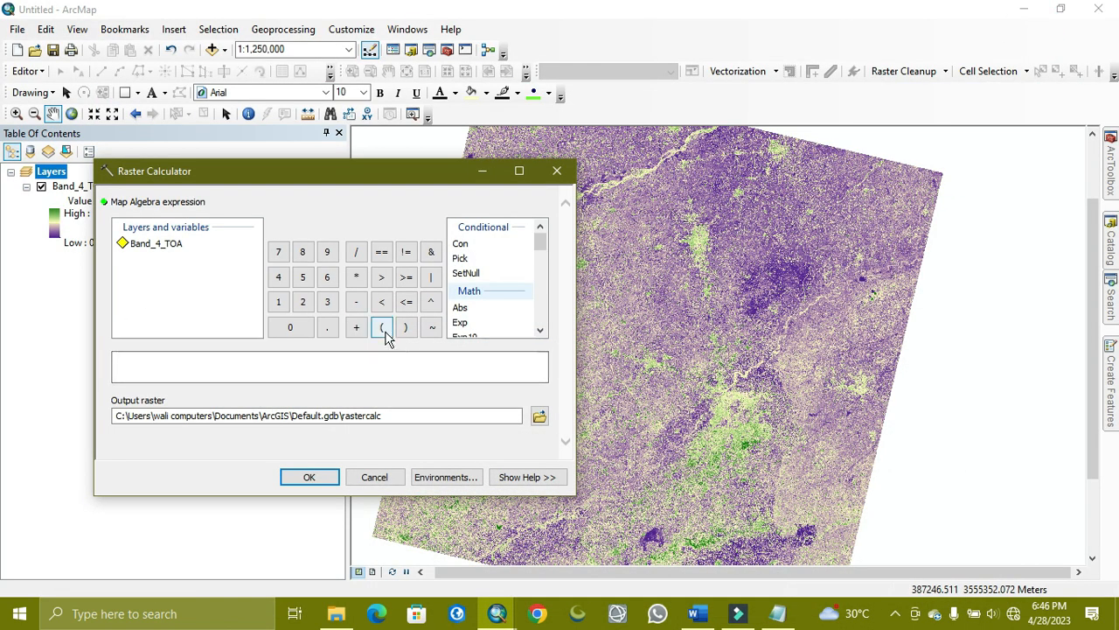
double_click(156, 243)
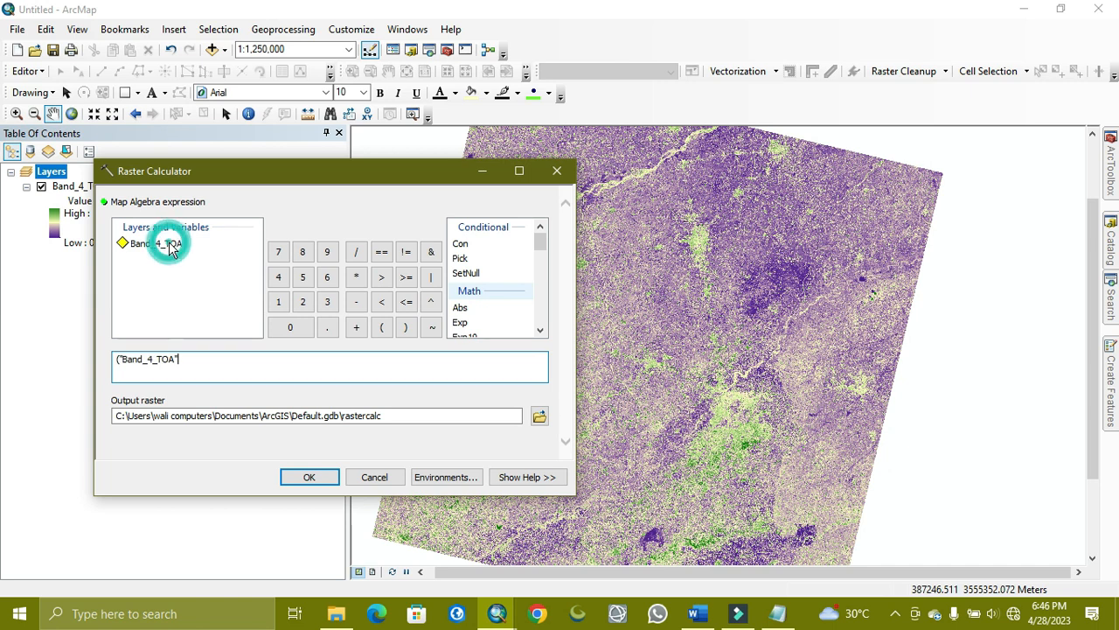
left_click(357, 252)
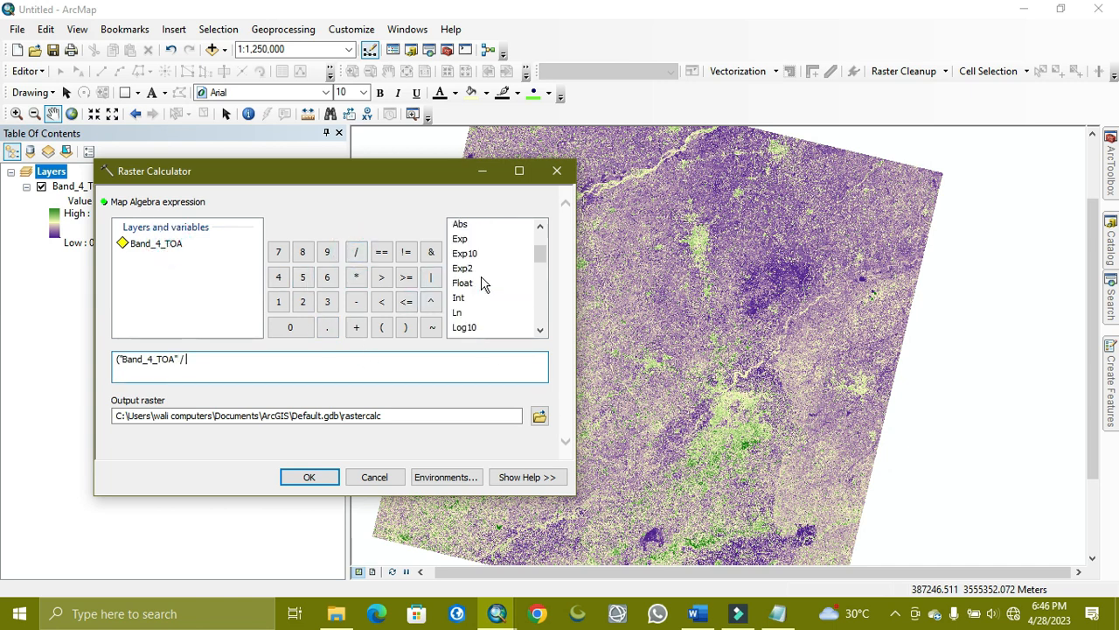
scroll("down", 3)
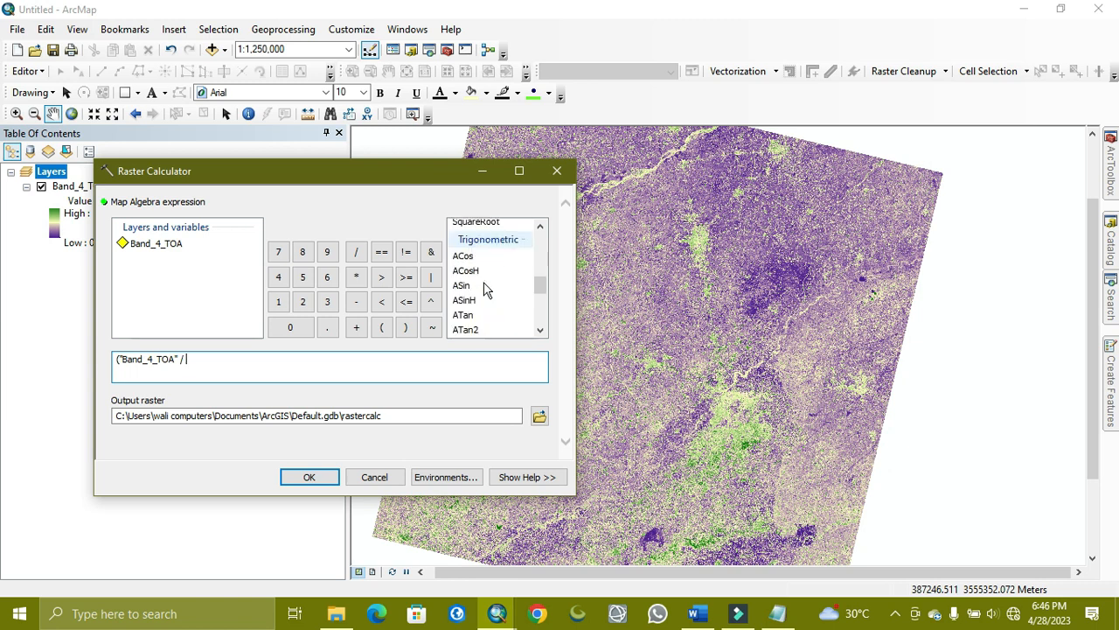
scroll("down", 3)
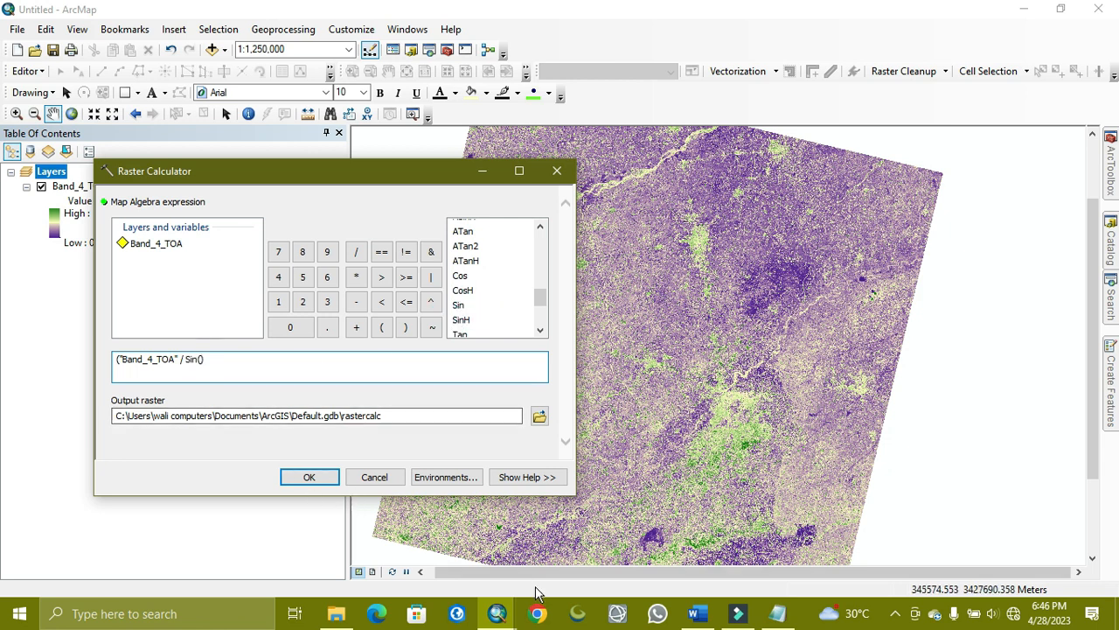
left_click(773, 612)
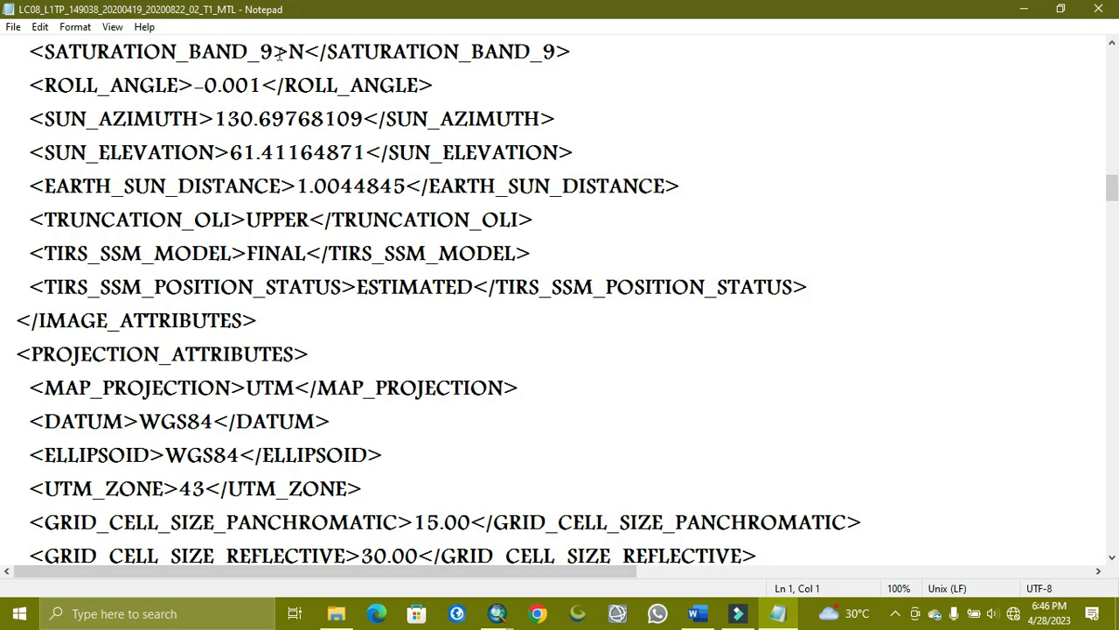
mouse_move(369, 147)
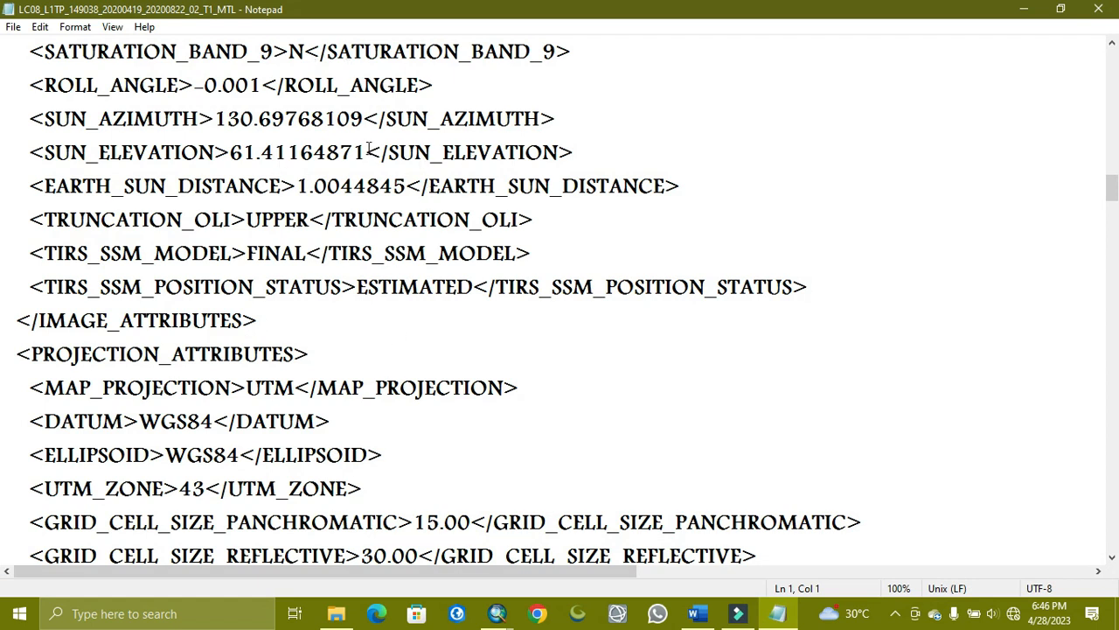
Select the SUN_ELEVATION value 61.41164871 in the MTL metadata
double_click(298, 152)
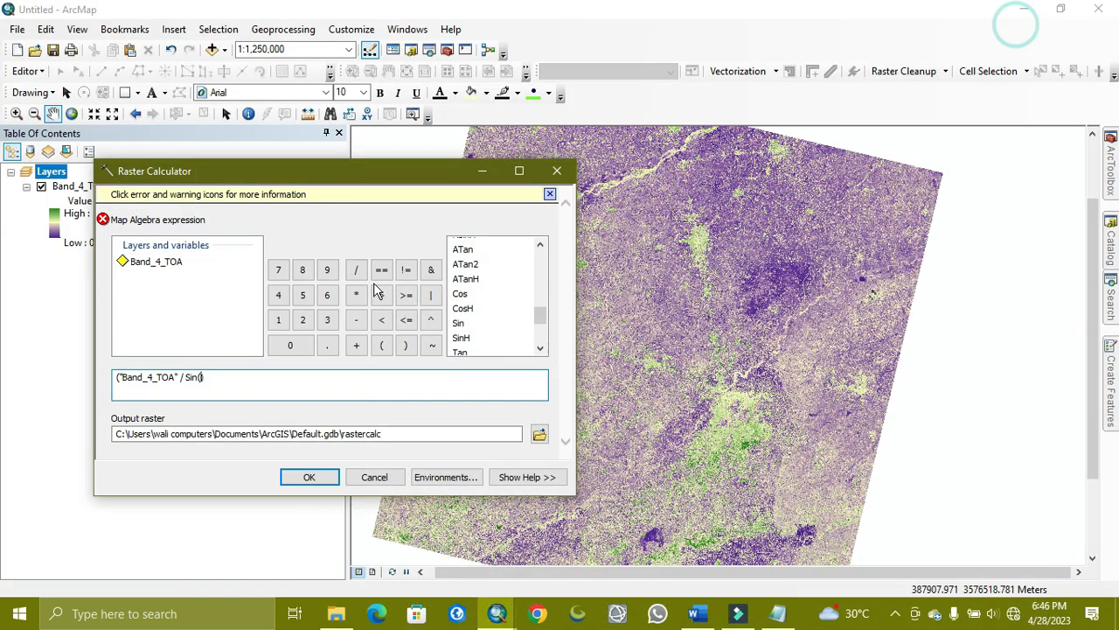
mouse_move(290, 448)
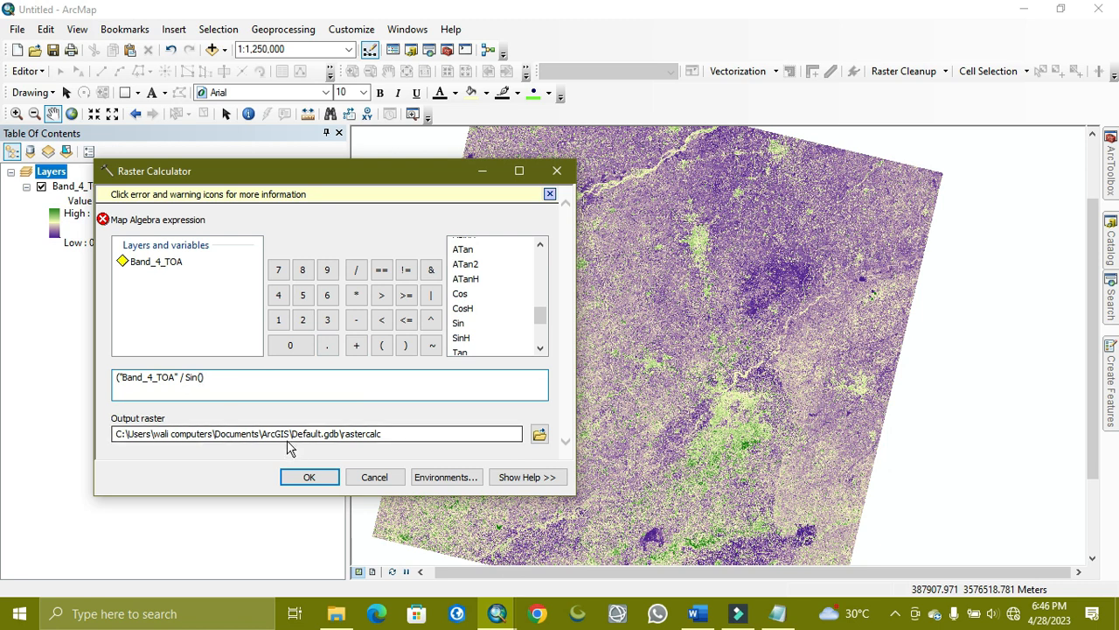
Complete the expression as "Band_4_TOA" / Sin(61.41164871)) and browse for the output location
type("61.41164871")
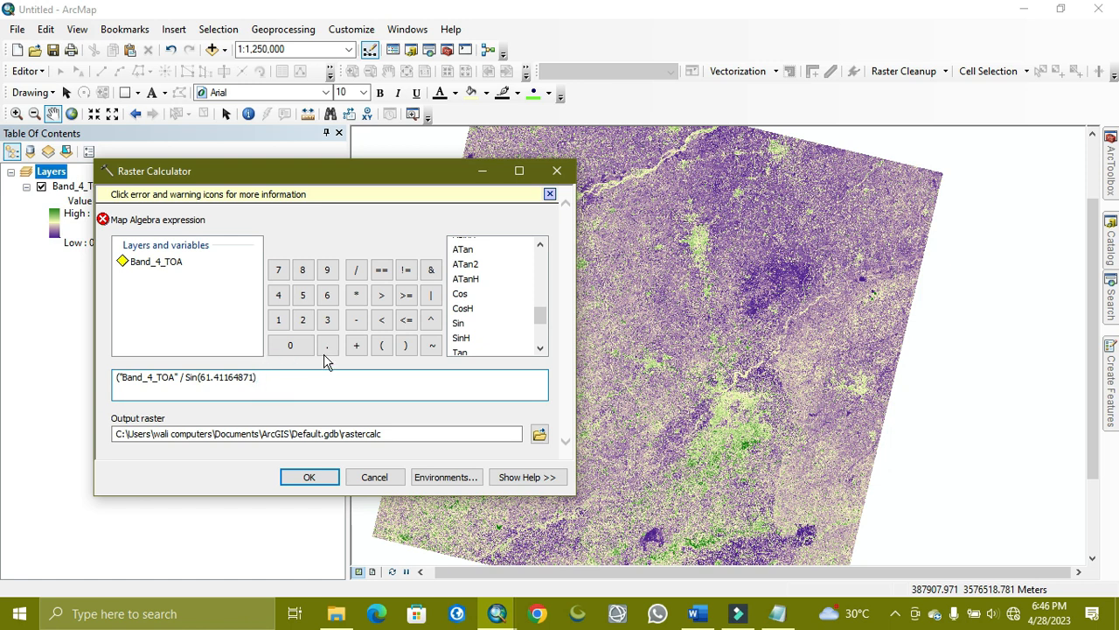
left_click(406, 344)
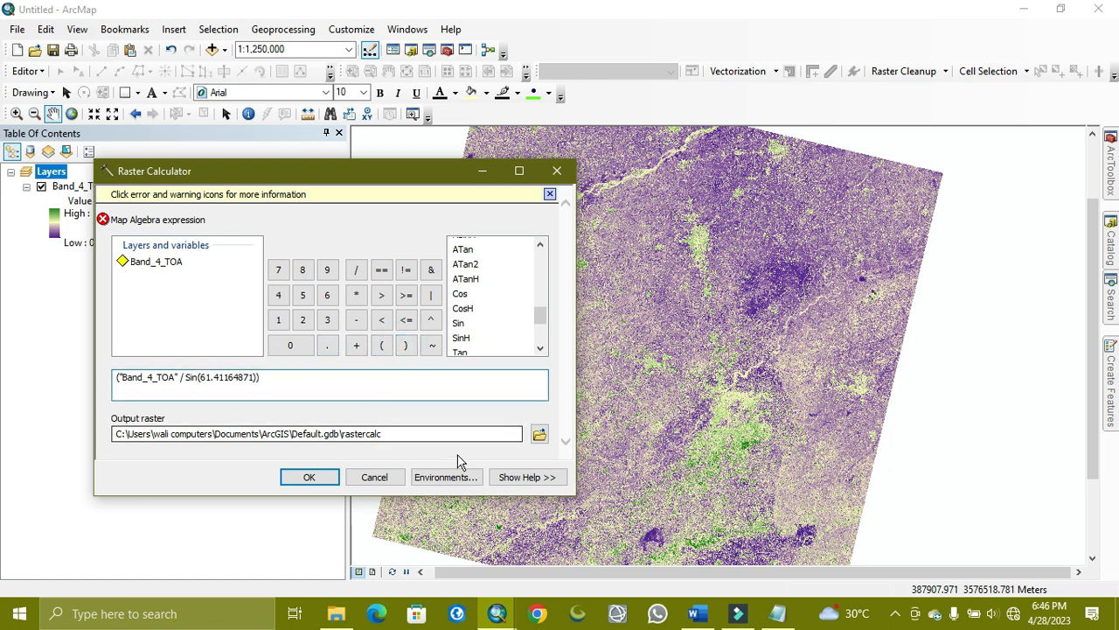
mouse_move(542, 458)
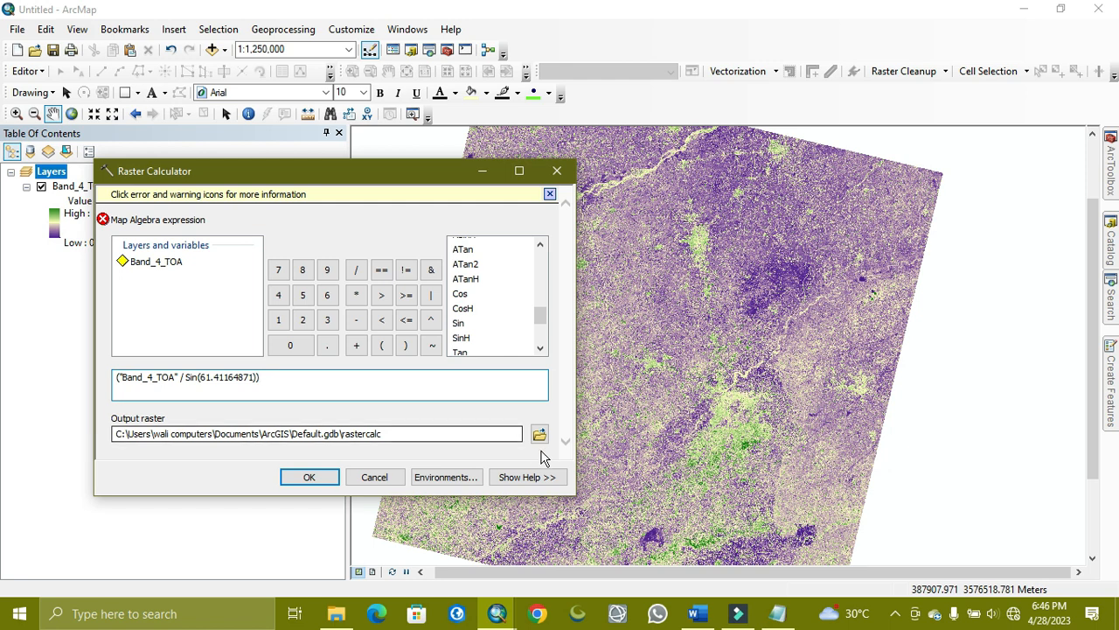
left_click(539, 434)
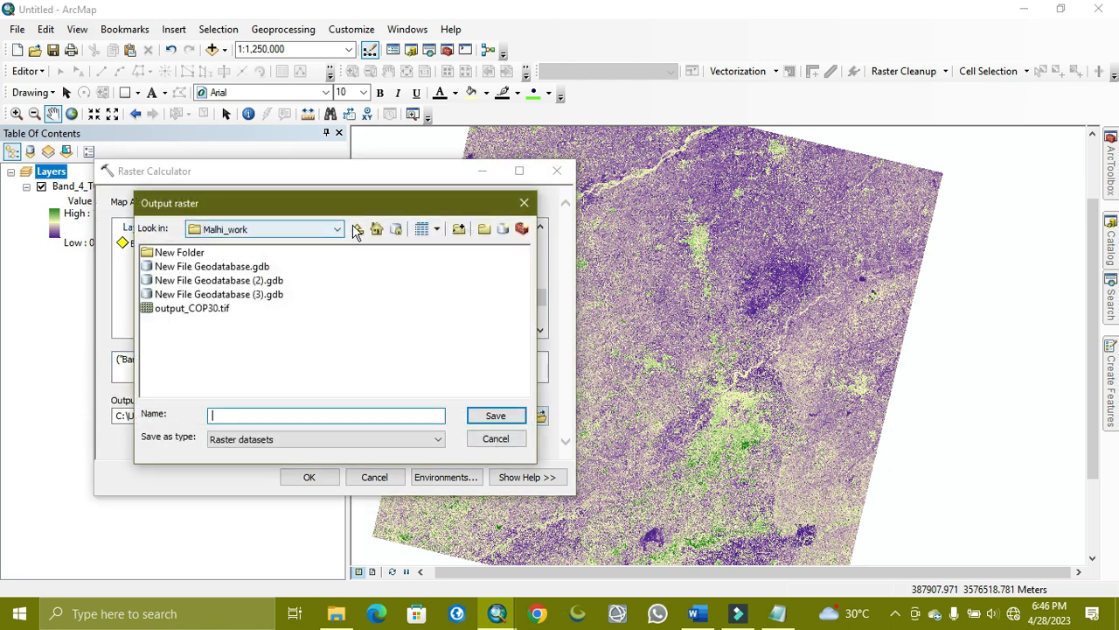
Save the output as Band_4_TOA_Sun_elvation in New File Geodatabase.gdb and run the calculation
left_click(376, 229)
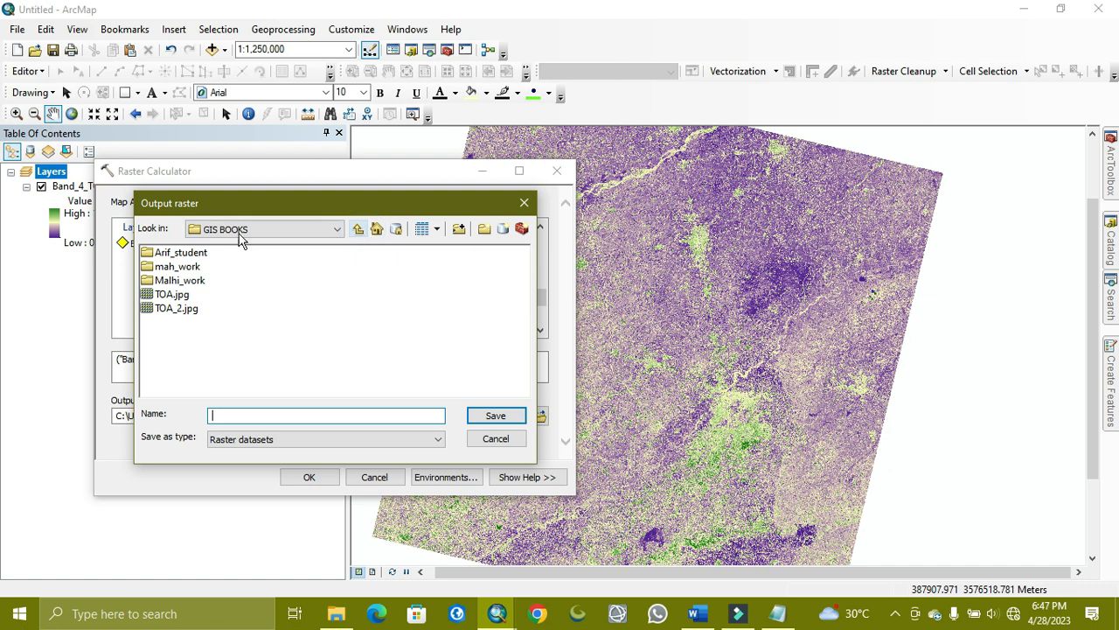
left_click(178, 252)
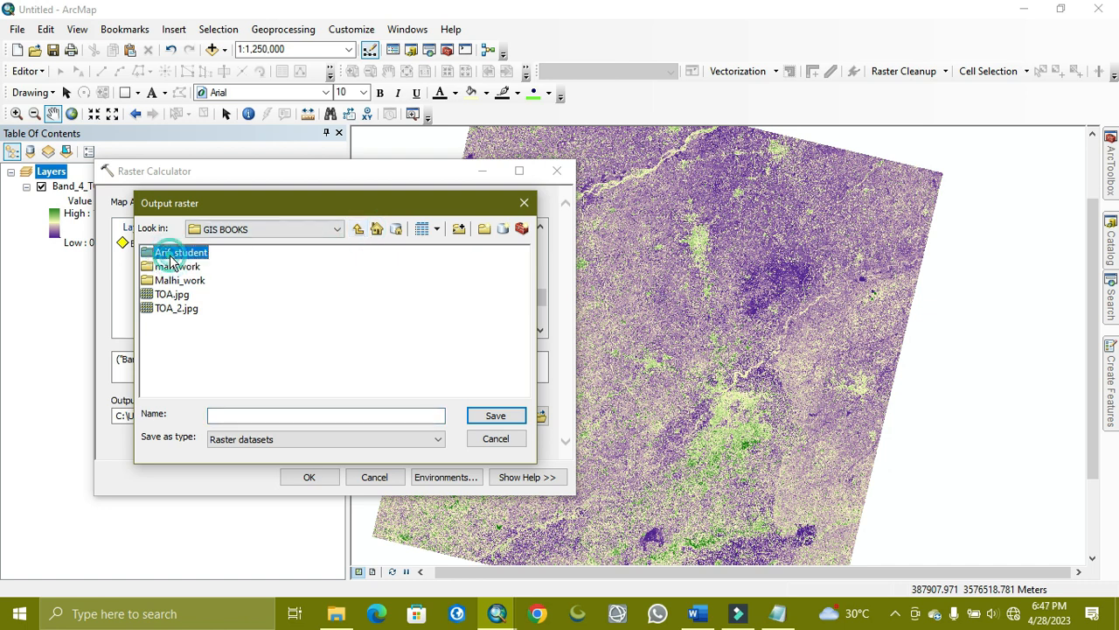
double_click(182, 251)
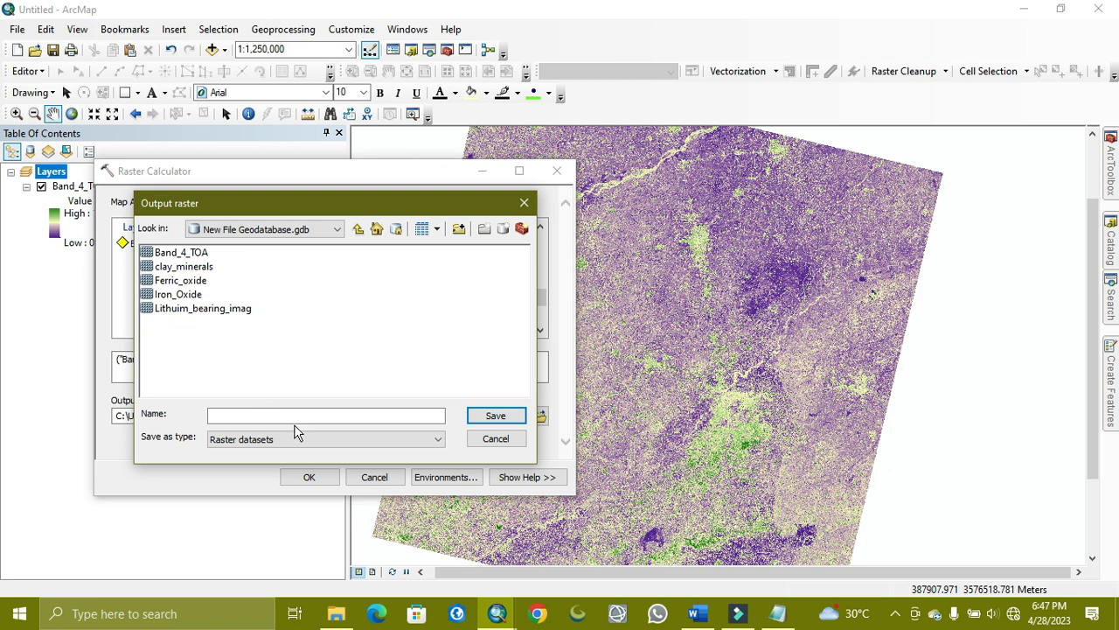
left_click(325, 414)
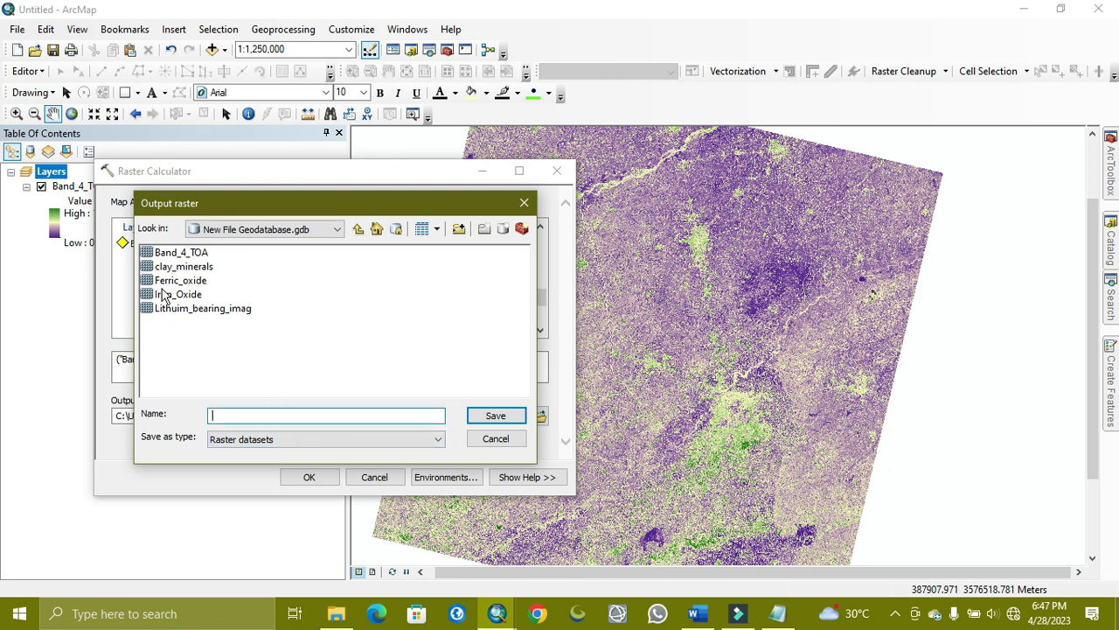
left_click(182, 252)
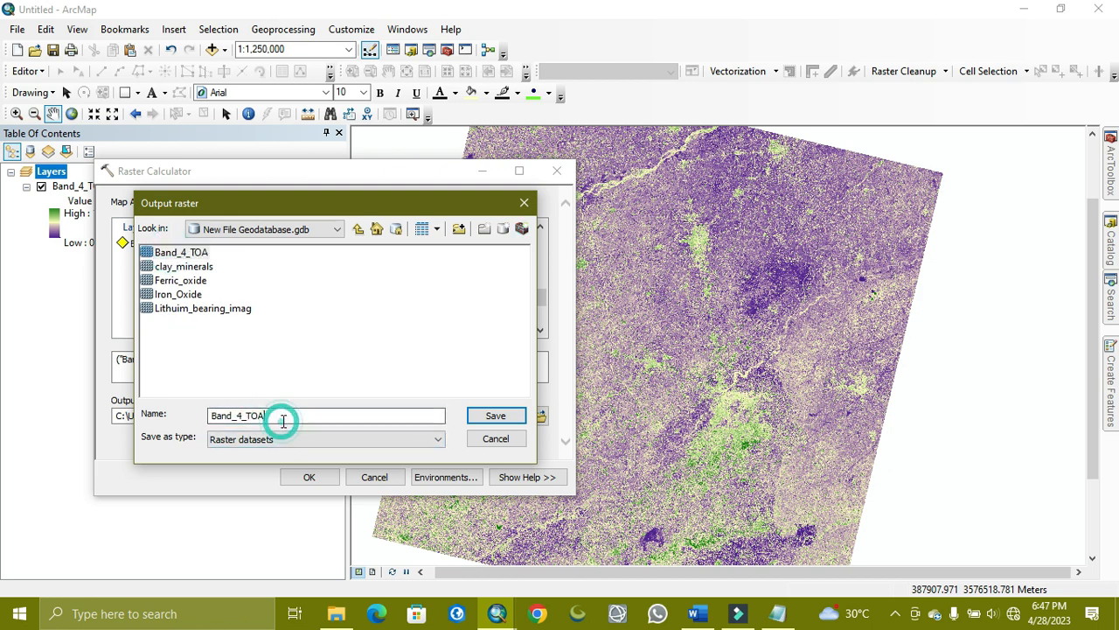
type("_Sun_el")
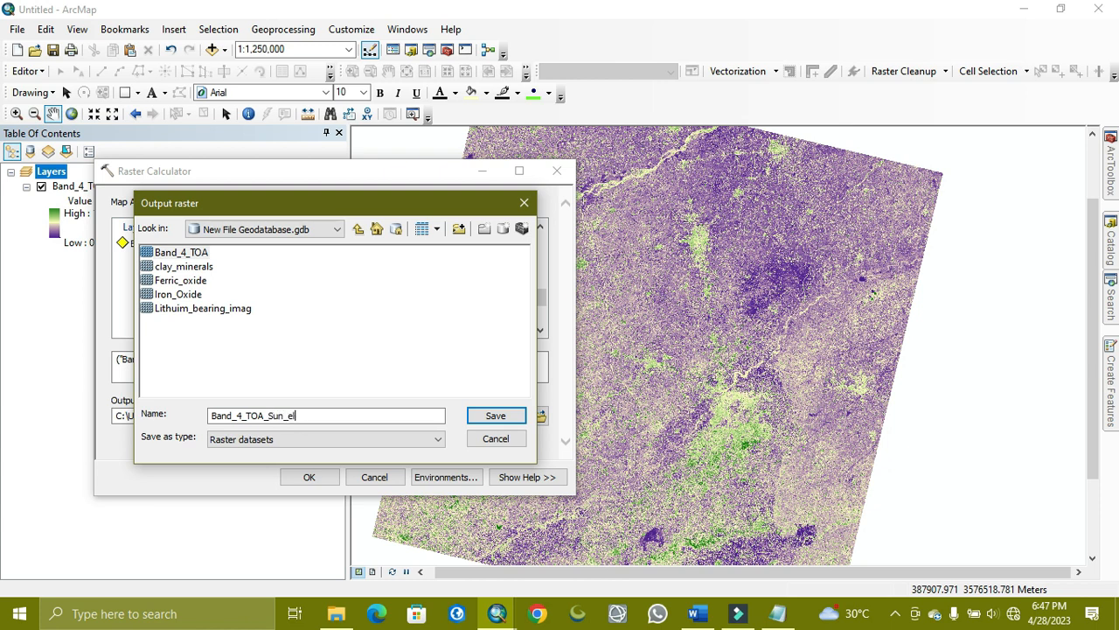
type("va")
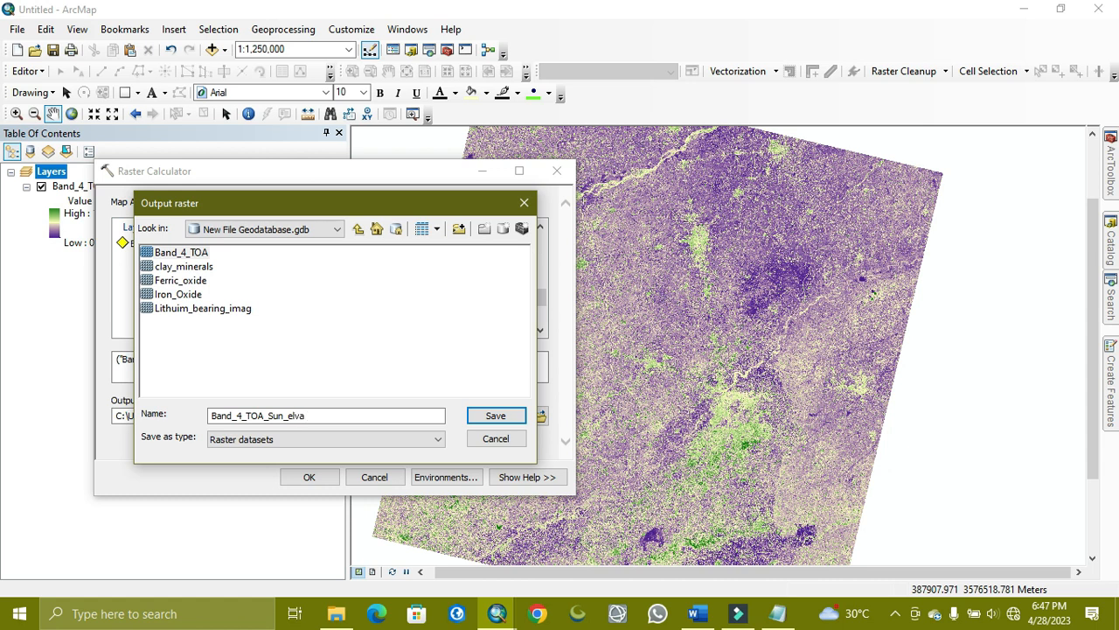
type("tion")
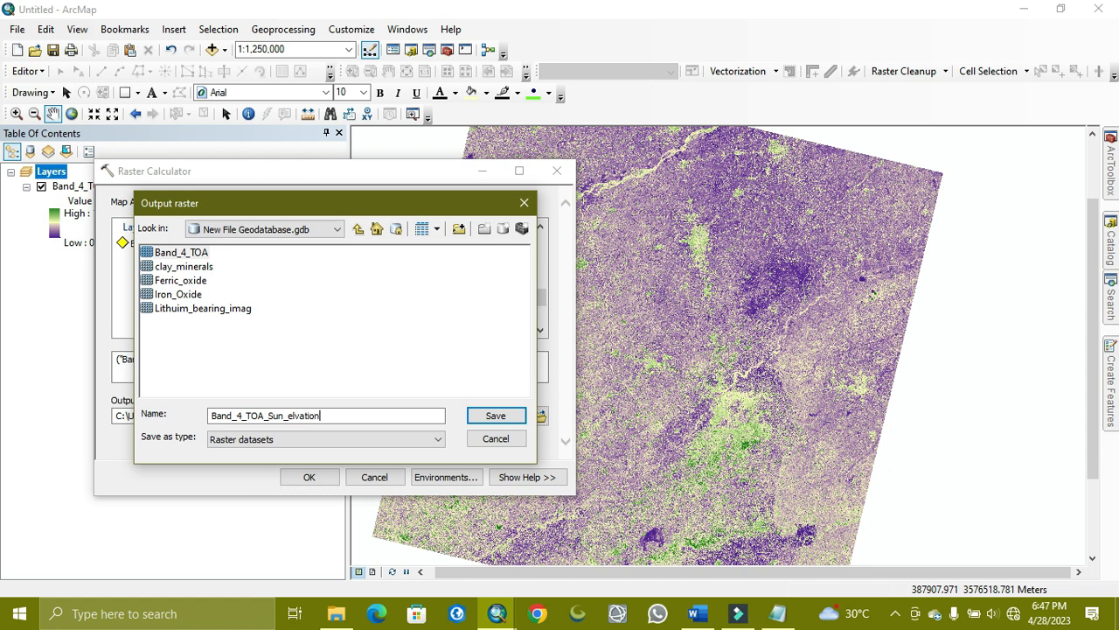
left_click(495, 416)
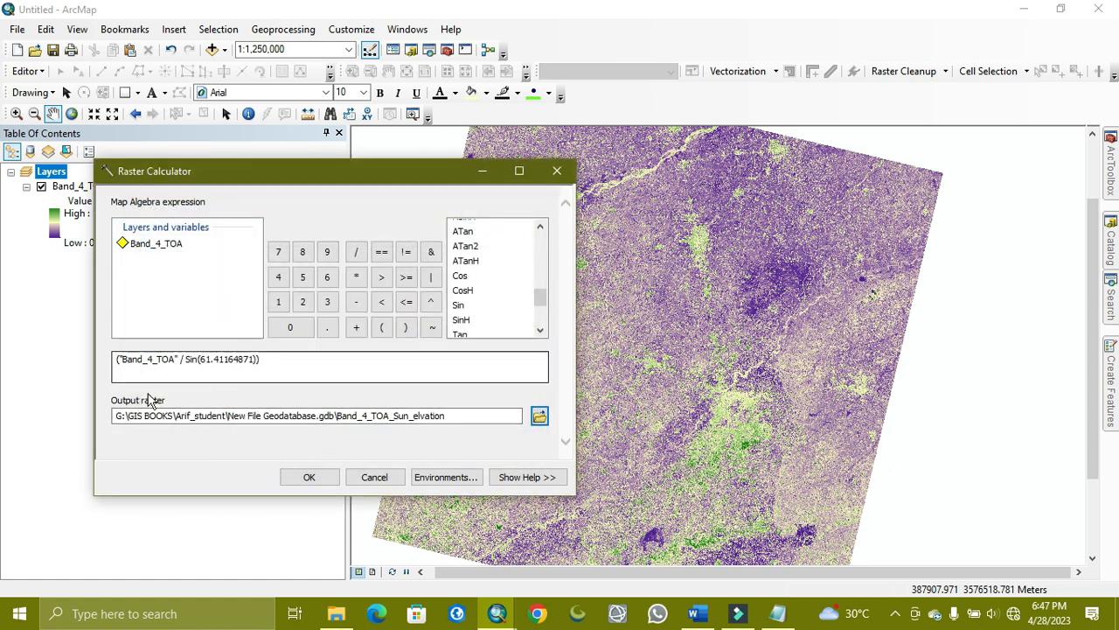
left_click(308, 475)
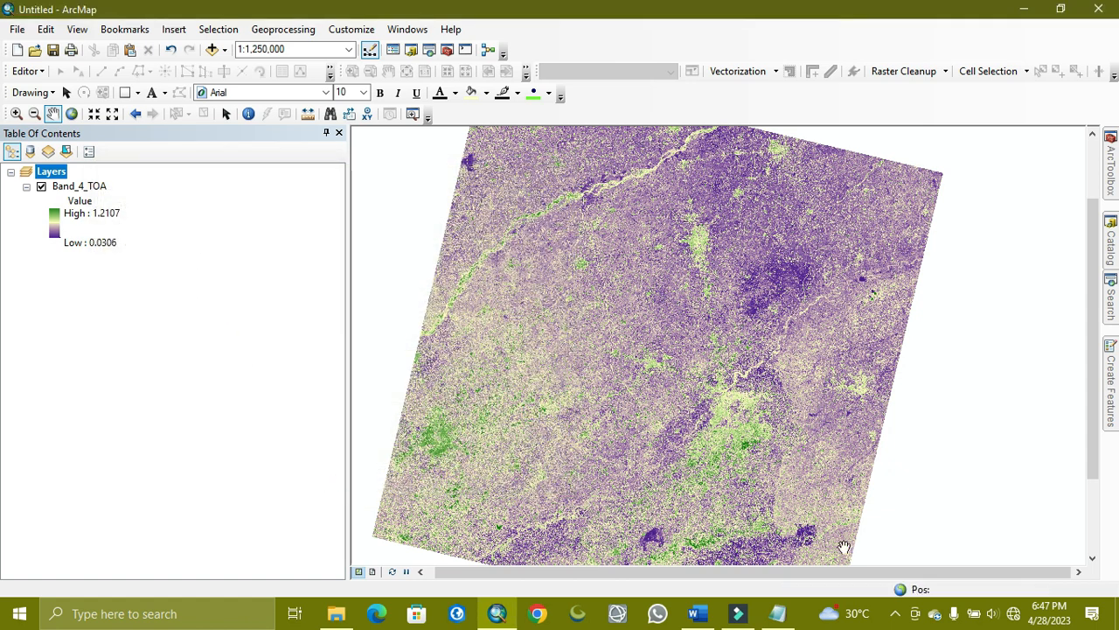
mouse_move(502, 387)
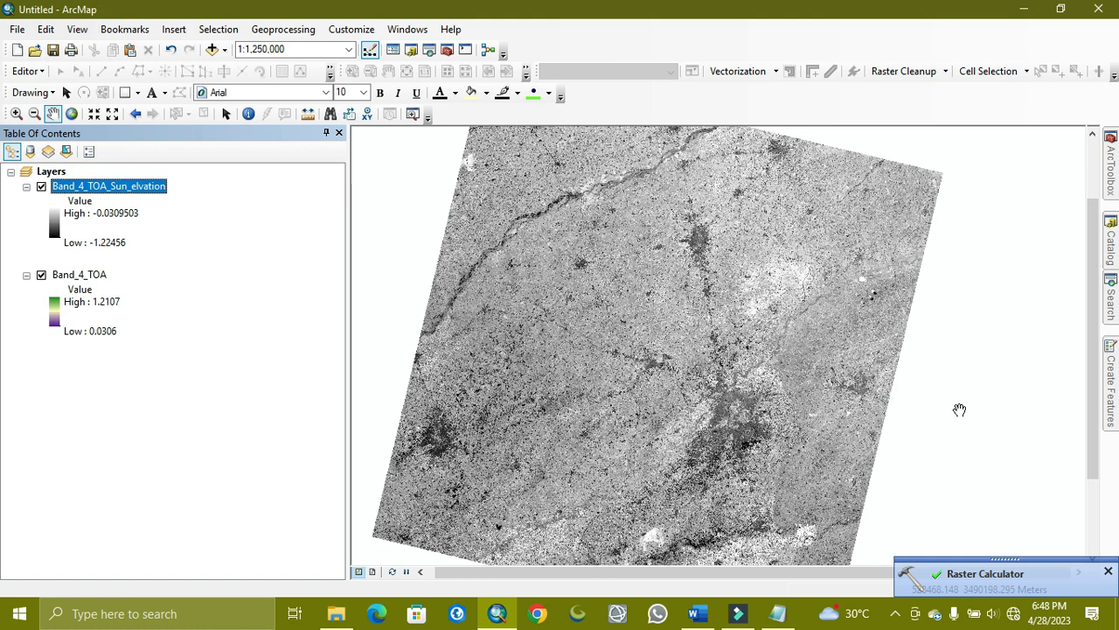
mouse_move(348, 393)
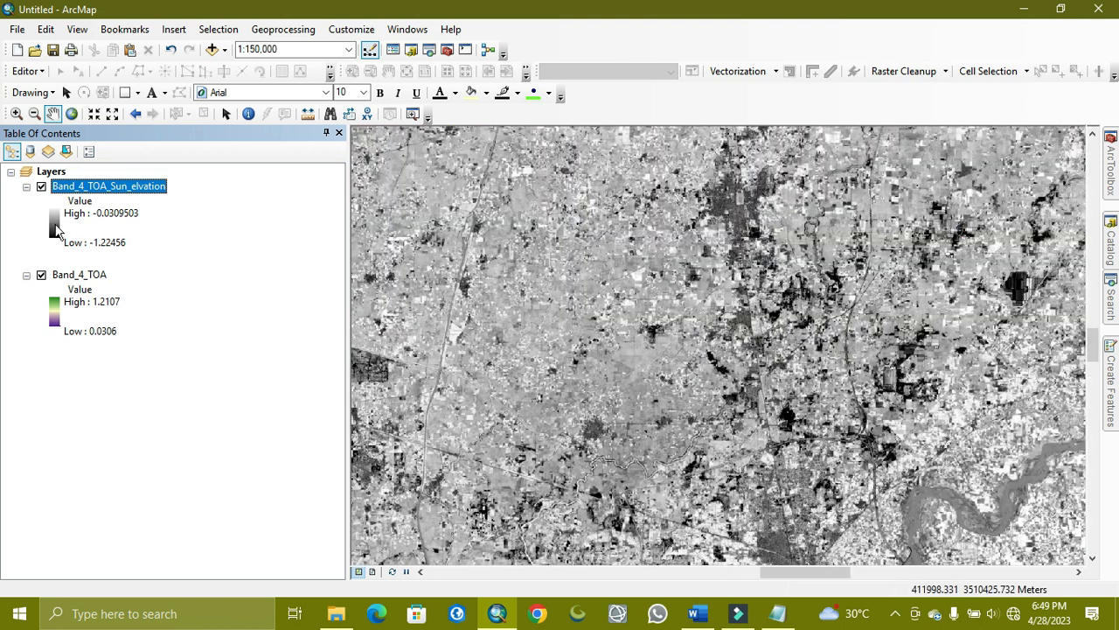
Open the colour ramp chooser for the new Band_4_TOA_Sun_elvation layer
left_click(55, 220)
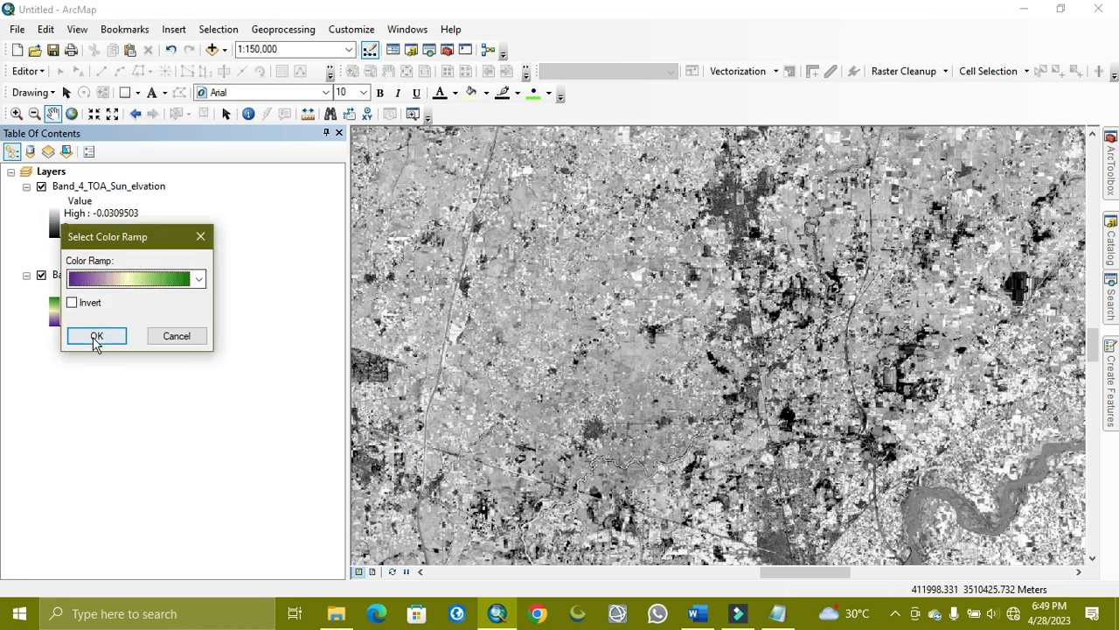
Apply the purple-green colour ramp and bring up the layer's properties
left_click(96, 335)
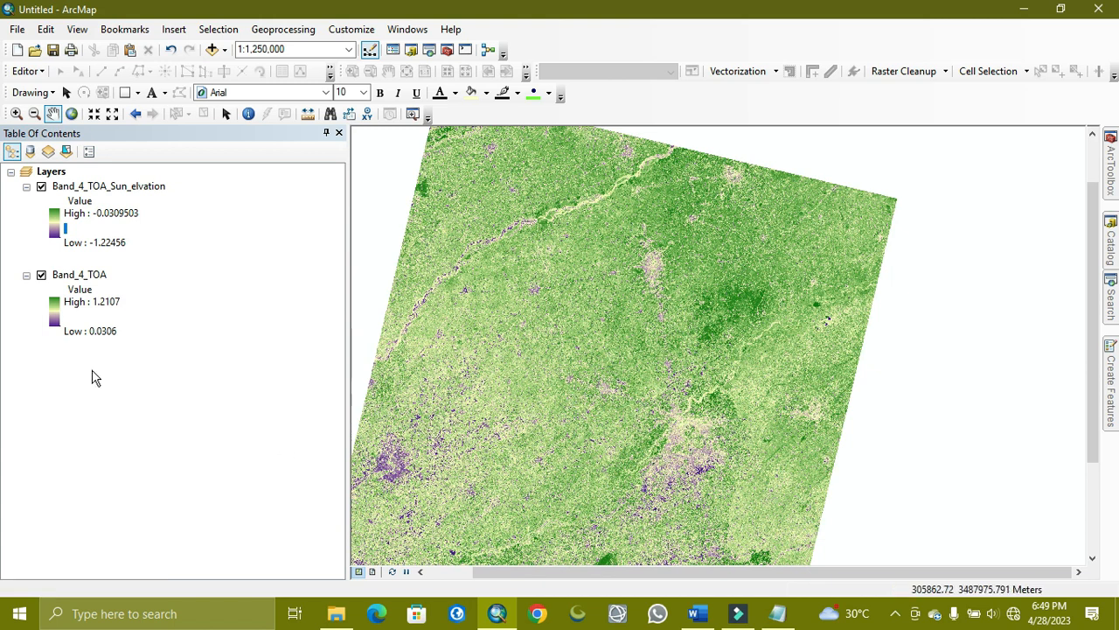
double_click(108, 186)
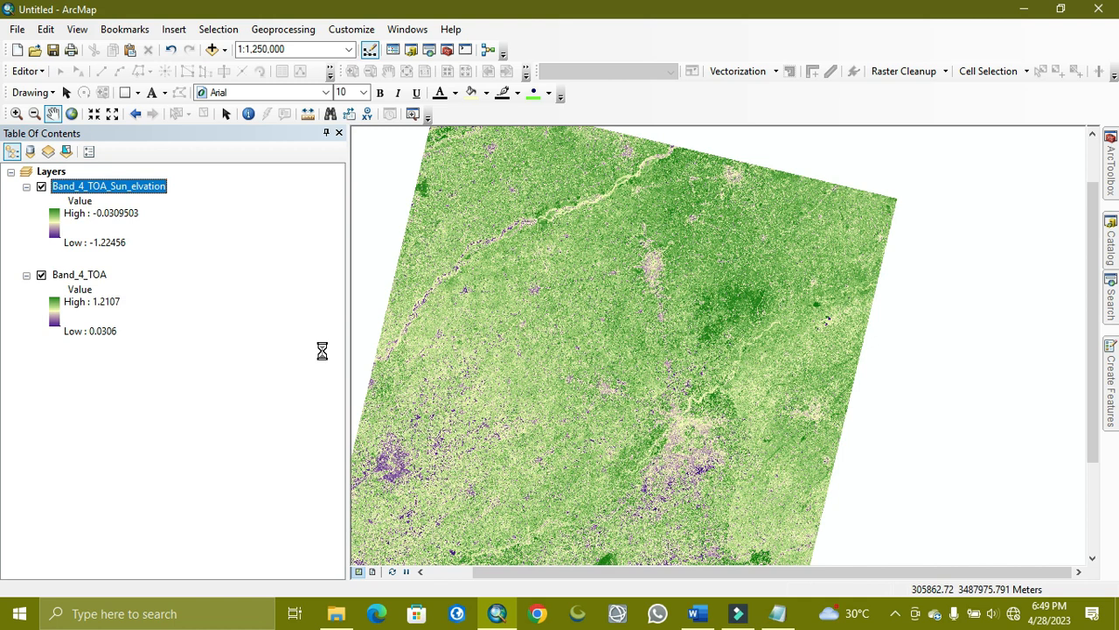
double_click(109, 185)
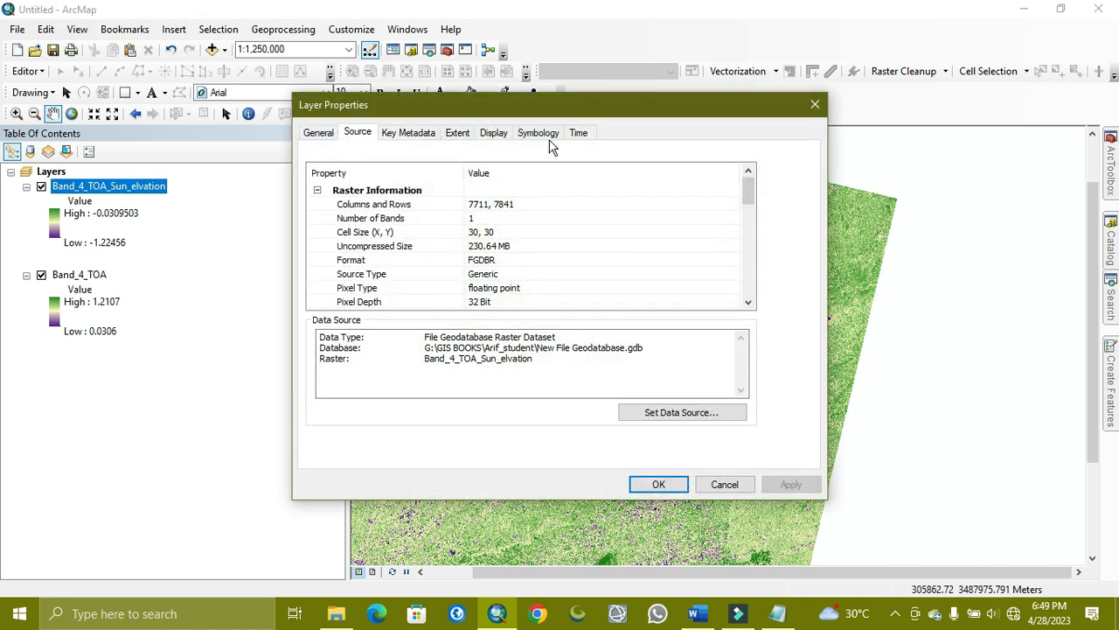
Set the layer's symbology stretch type to Standard Deviations and apply it
left_click(538, 133)
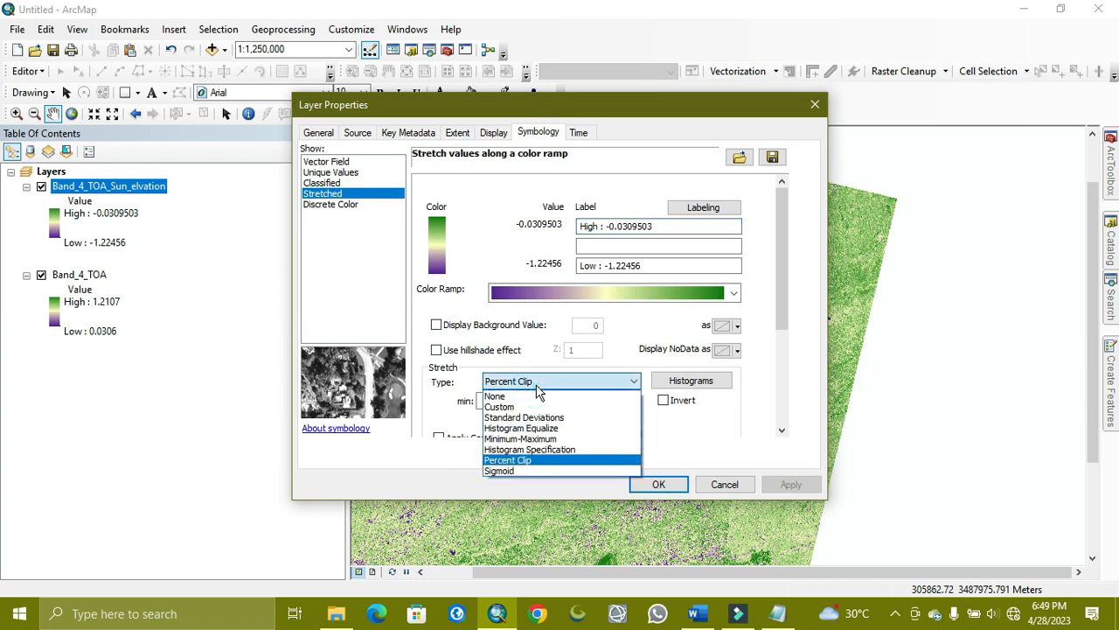
left_click(521, 426)
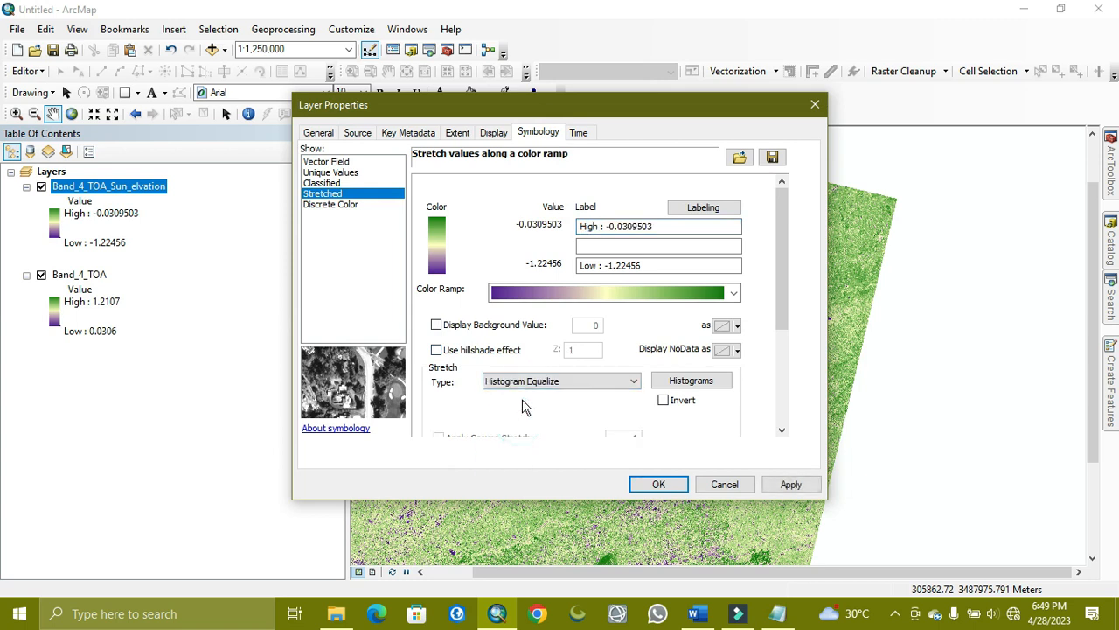
left_click(560, 381)
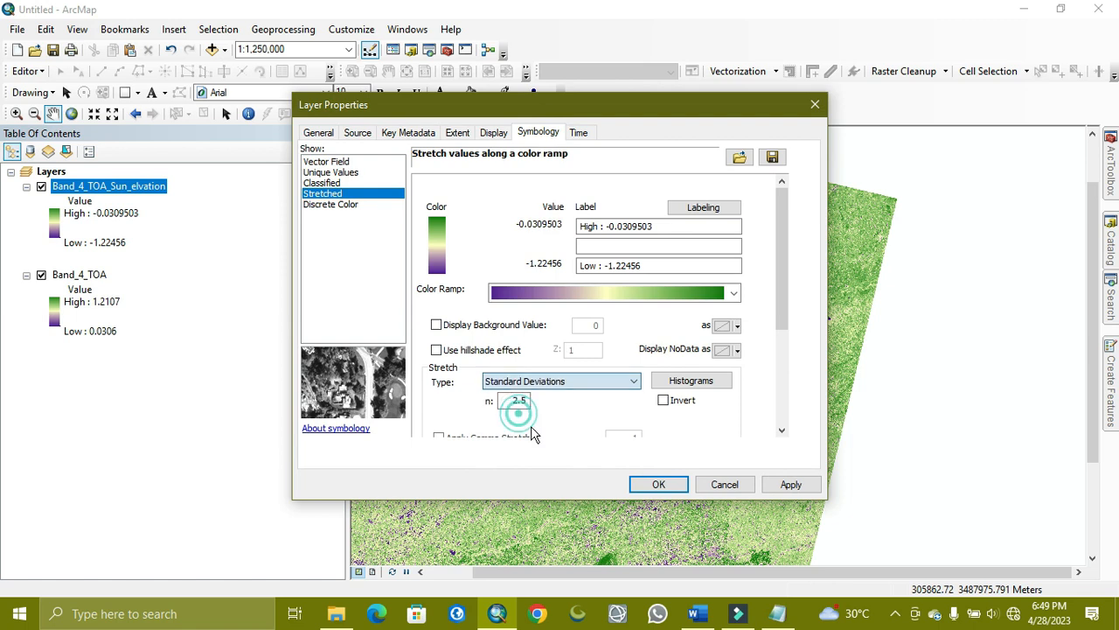
left_click(658, 482)
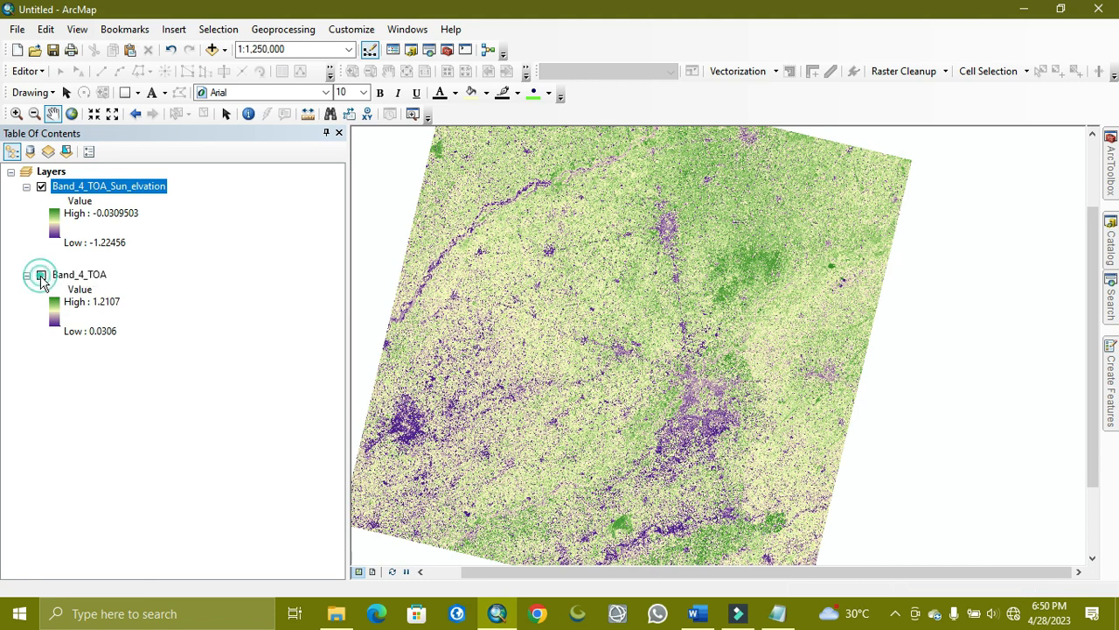
Switch off the Band_4_TOA_Sun_elvation layer so the original Band_4_TOA raster shows for comparison
left_click(42, 275)
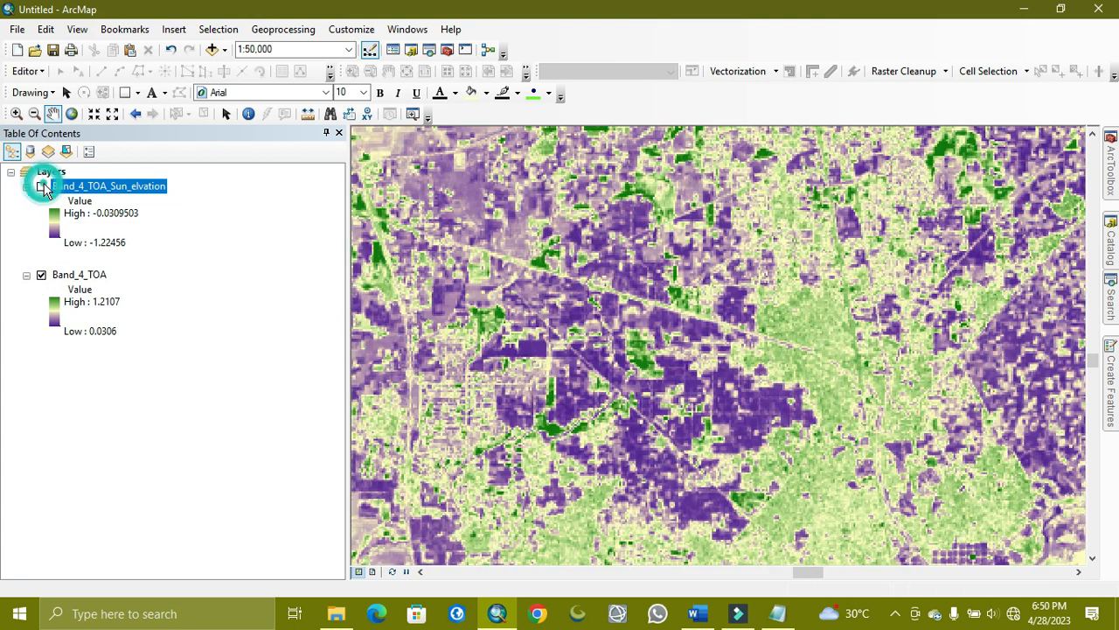
left_click(42, 186)
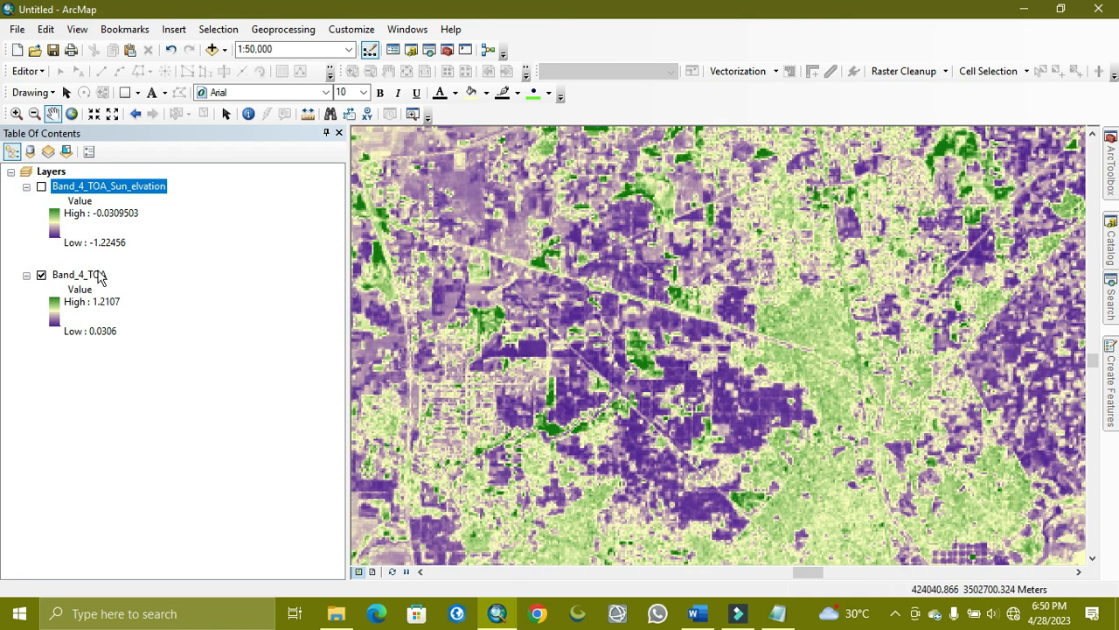